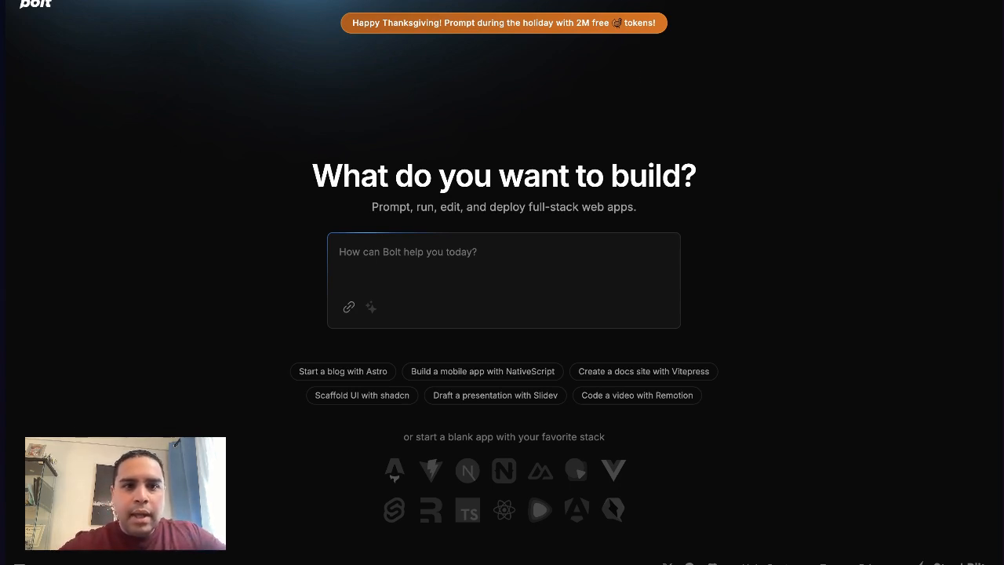
pyautogui.moveTo(428, 239)
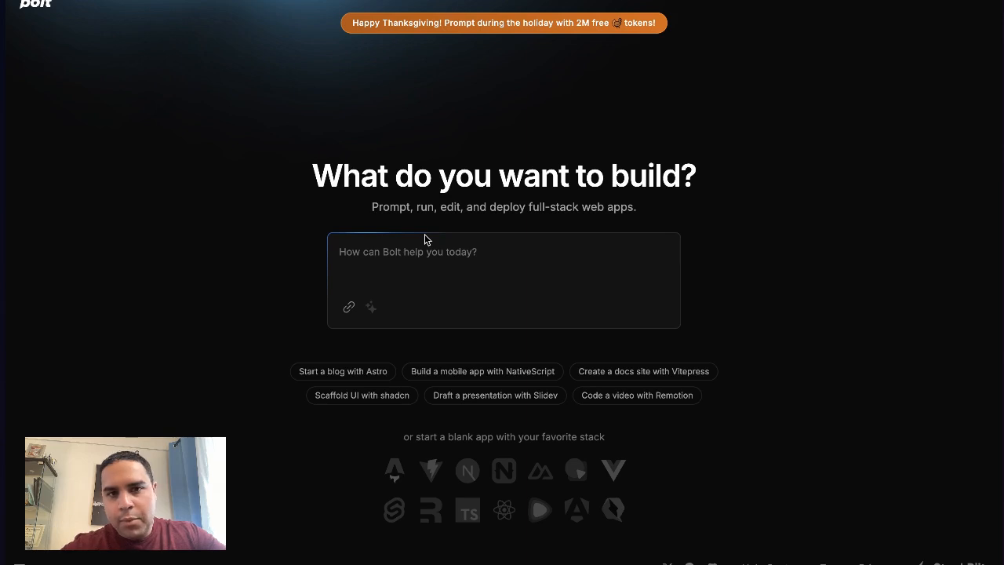
pyautogui.moveTo(755, 480)
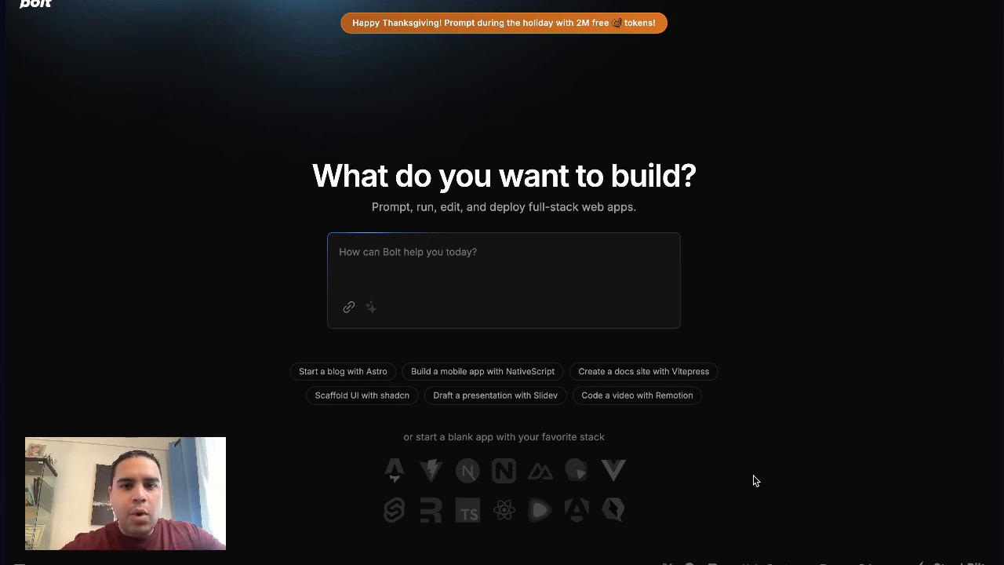
pyautogui.moveTo(363, 211)
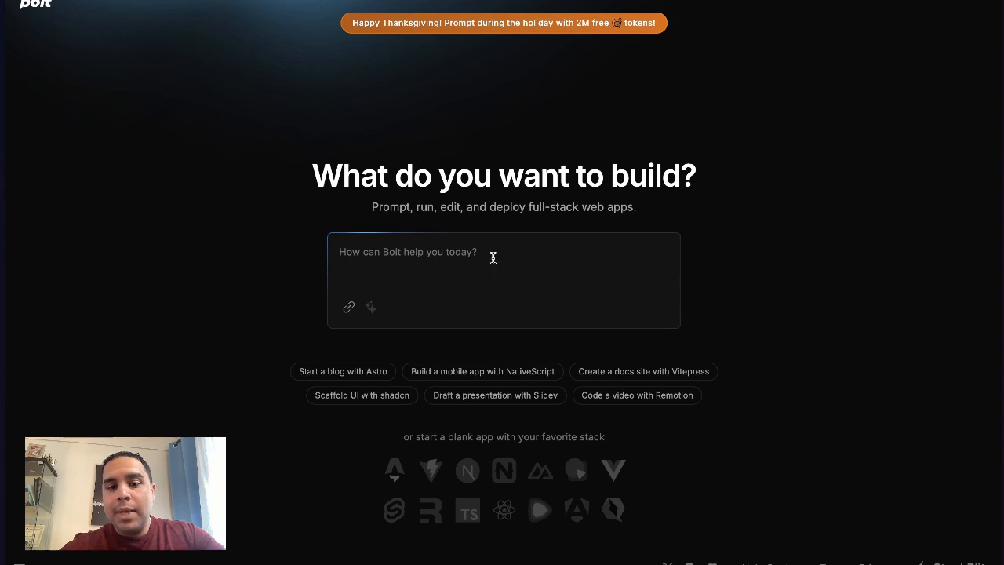
pyautogui.moveTo(673, 444)
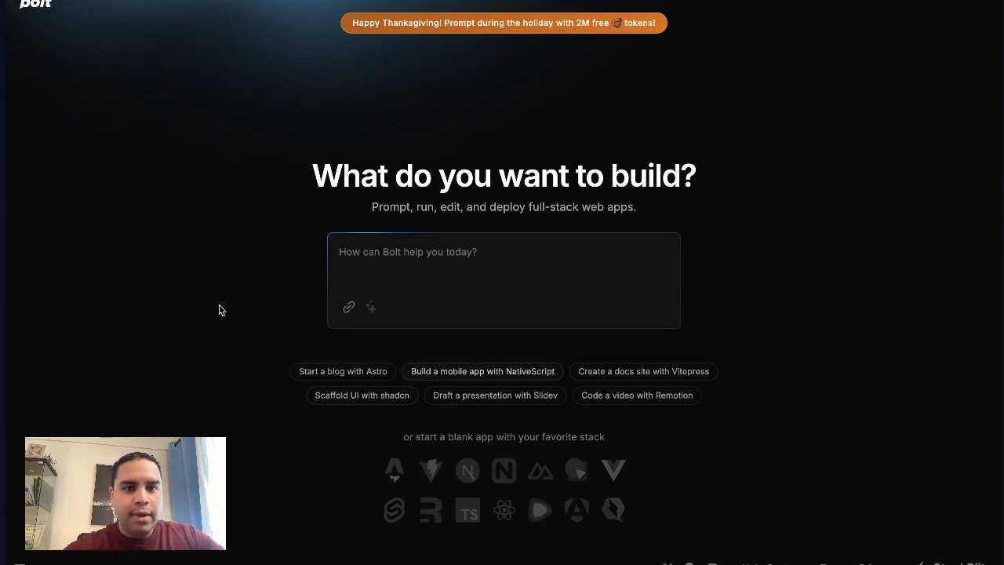
# - Start the NativeScript mobile starter, view its .gitignore, then show the running preview with QR code
pyautogui.click(482, 371)
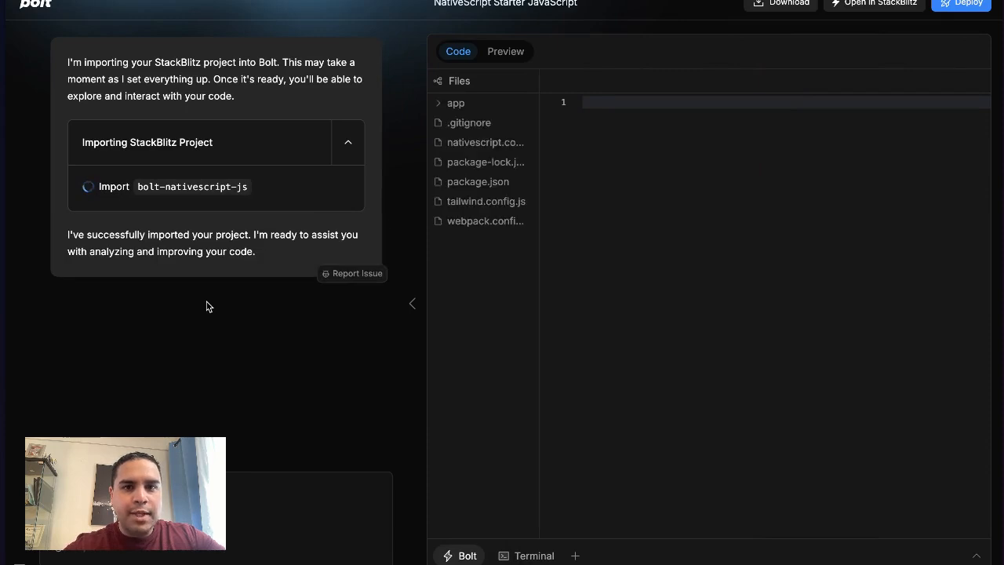
pyautogui.click(468, 122)
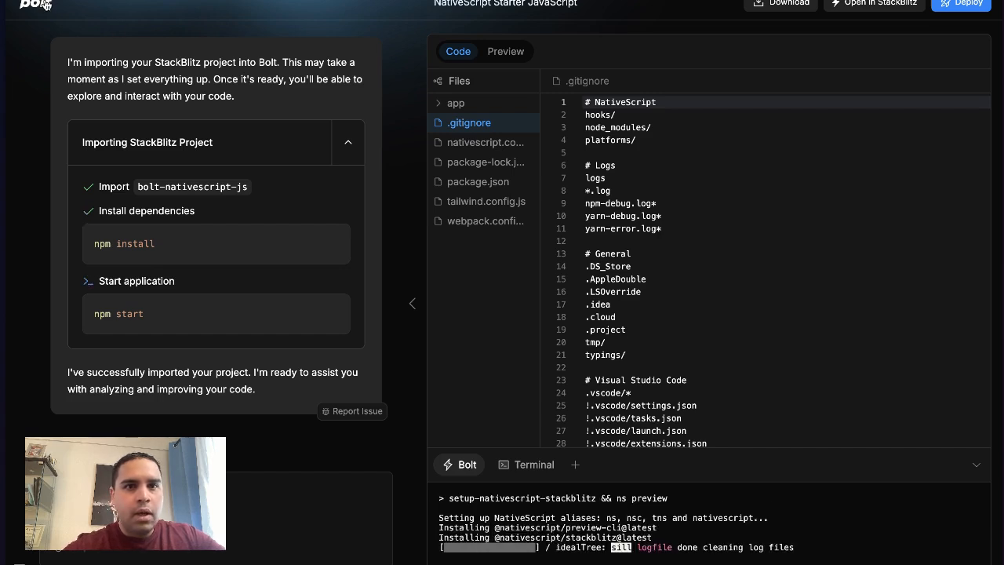
pyautogui.click(506, 51)
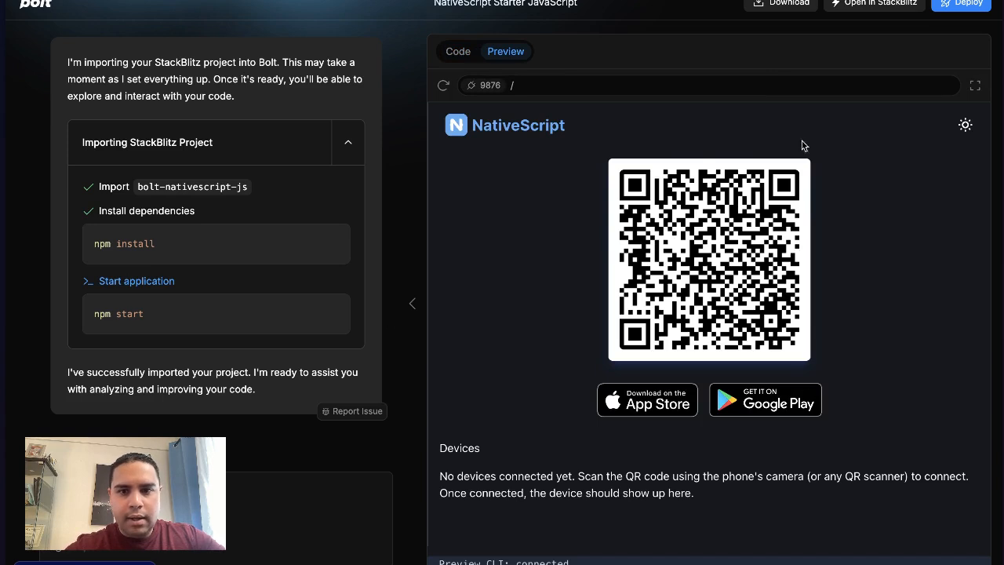
pyautogui.moveTo(867, 325)
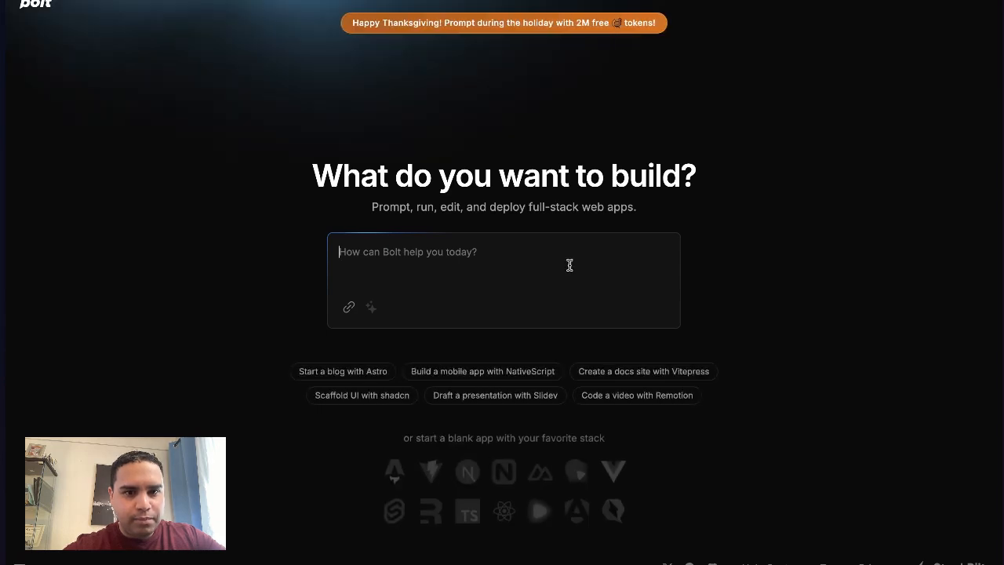
pyautogui.moveTo(482, 372)
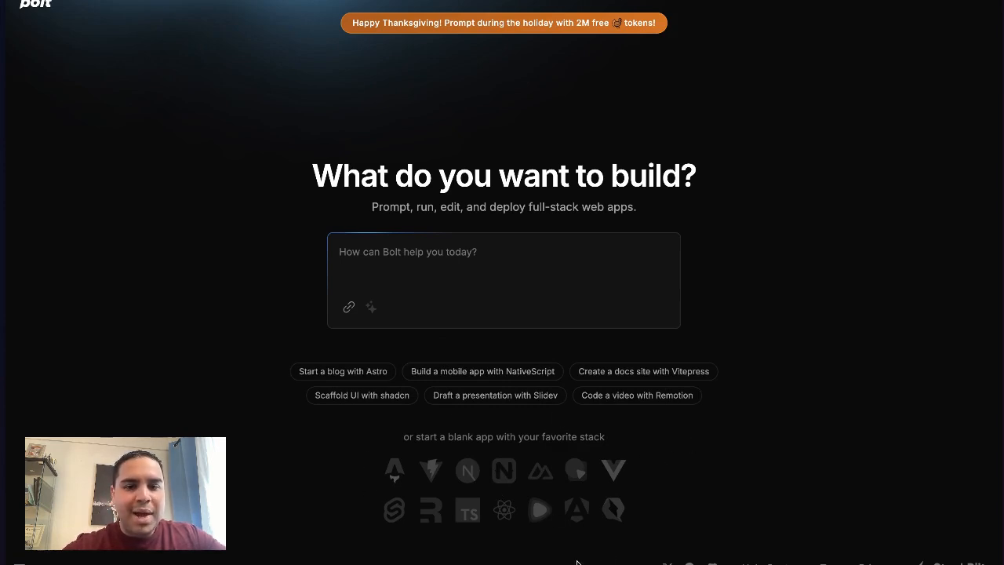
pyautogui.moveTo(504, 510)
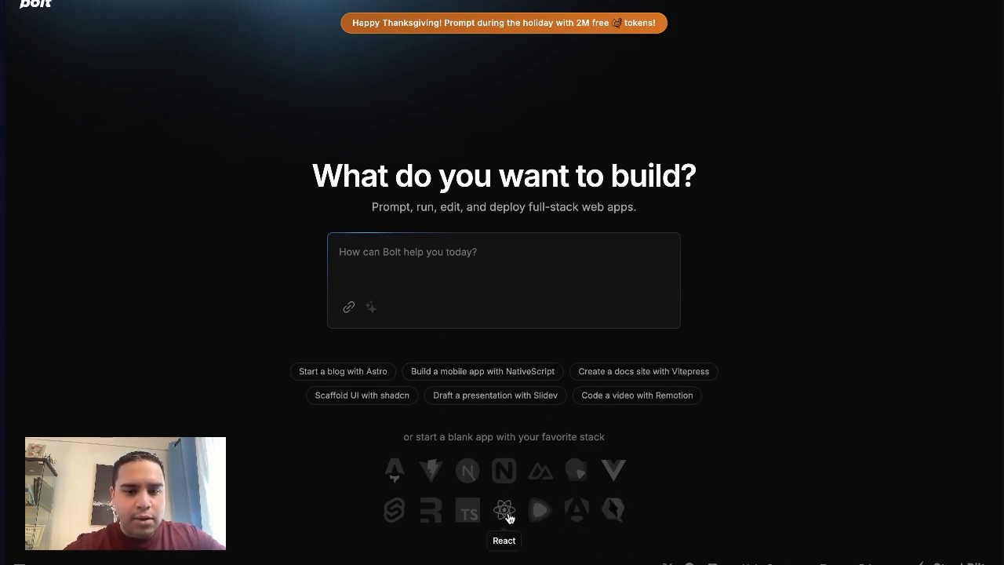
pyautogui.moveTo(505, 471)
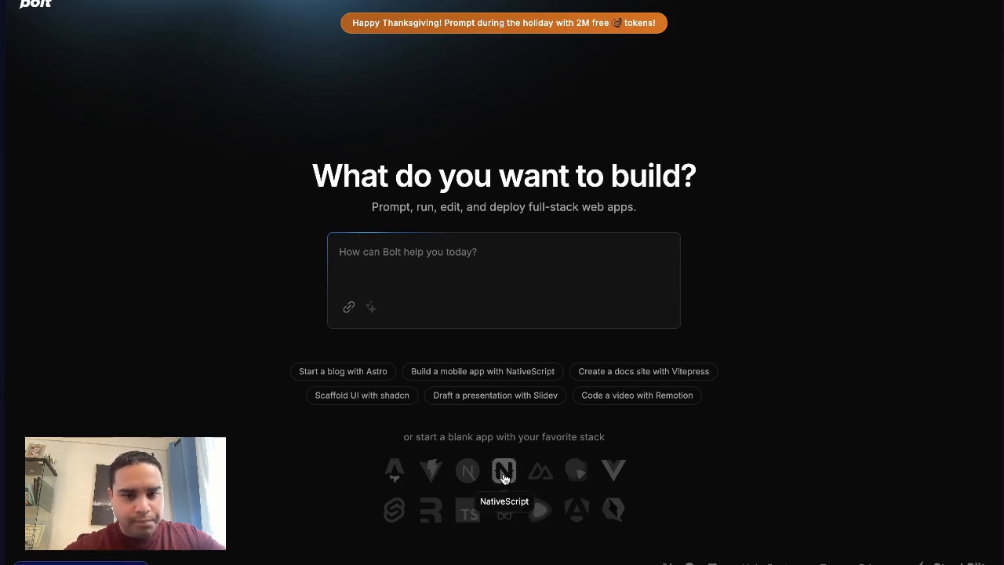
pyautogui.moveTo(431, 471)
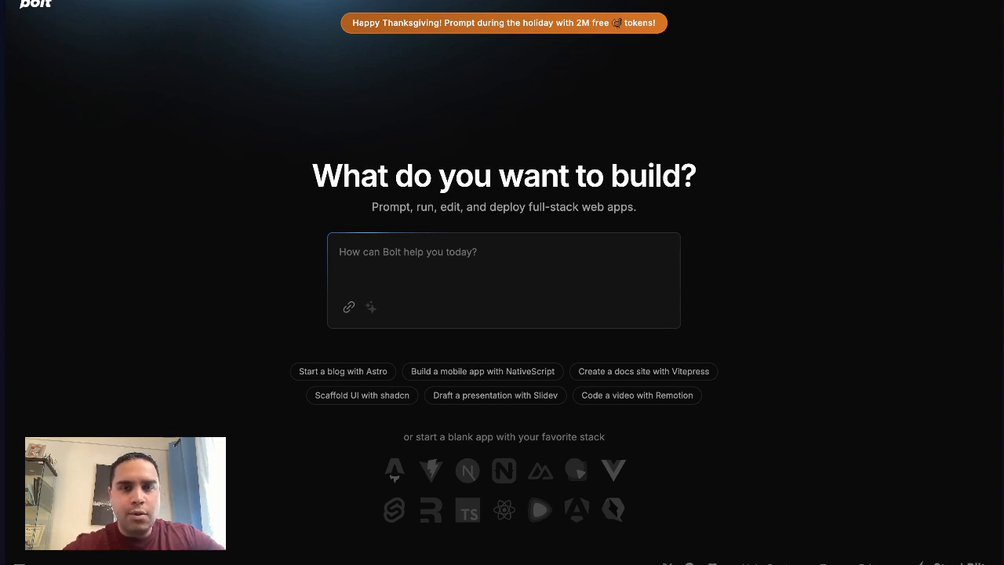
pyautogui.click(442, 257)
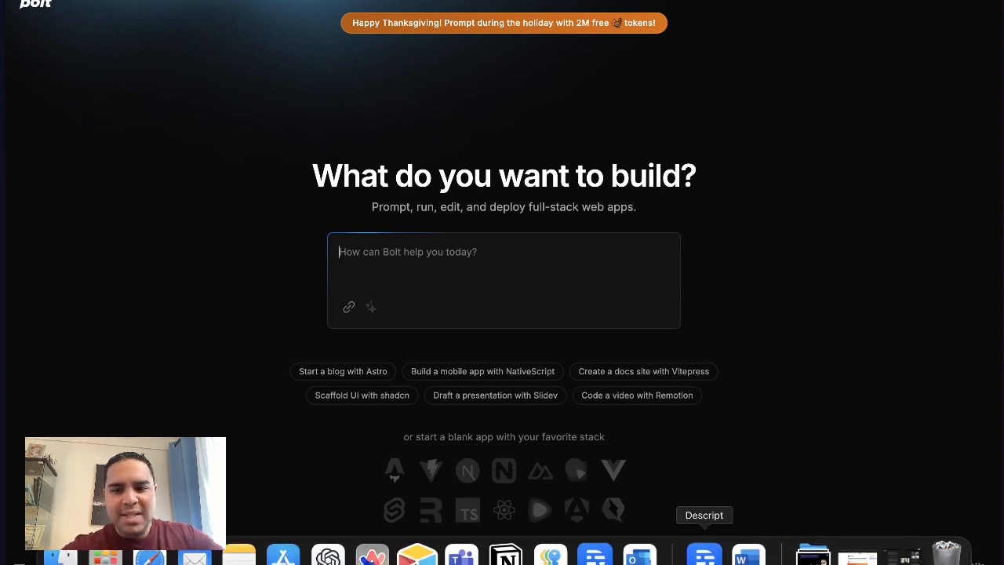
pyautogui.moveTo(506, 553)
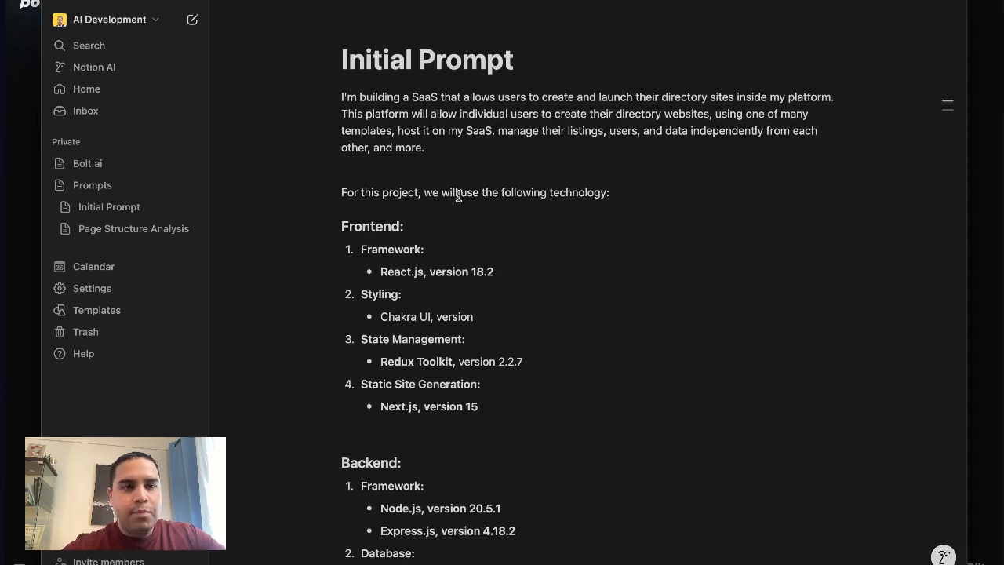
# - Open Notion's Initial Prompt page and select its project description prompt text
pyautogui.scroll(-3)
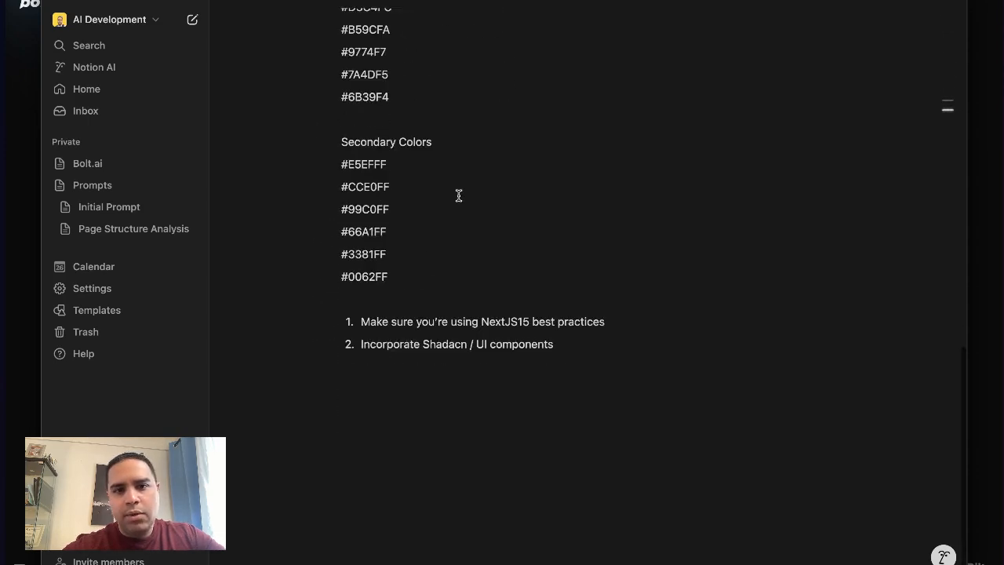
pyautogui.click(109, 206)
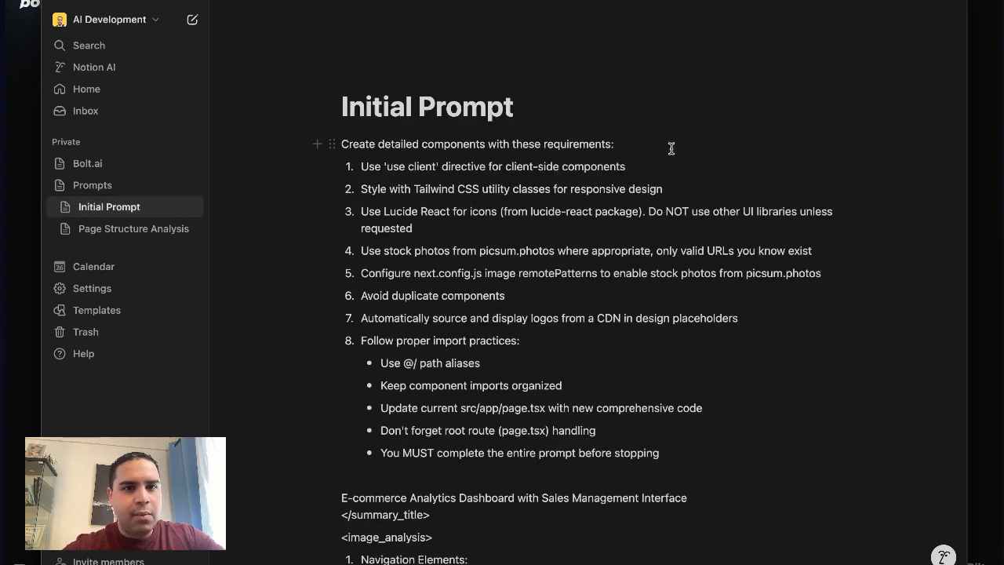
pyautogui.scroll(-3)
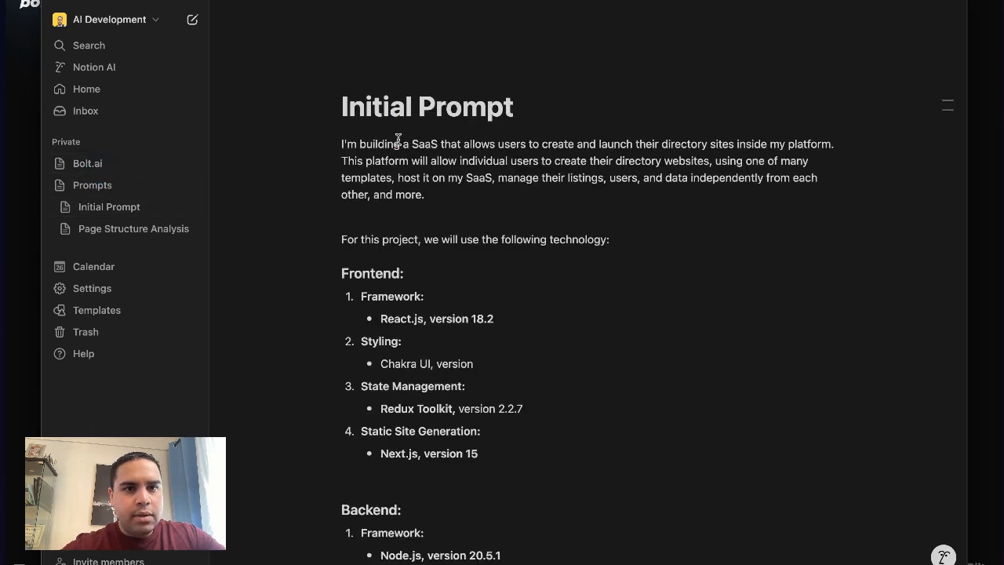
pyautogui.tripleClick(518, 191)
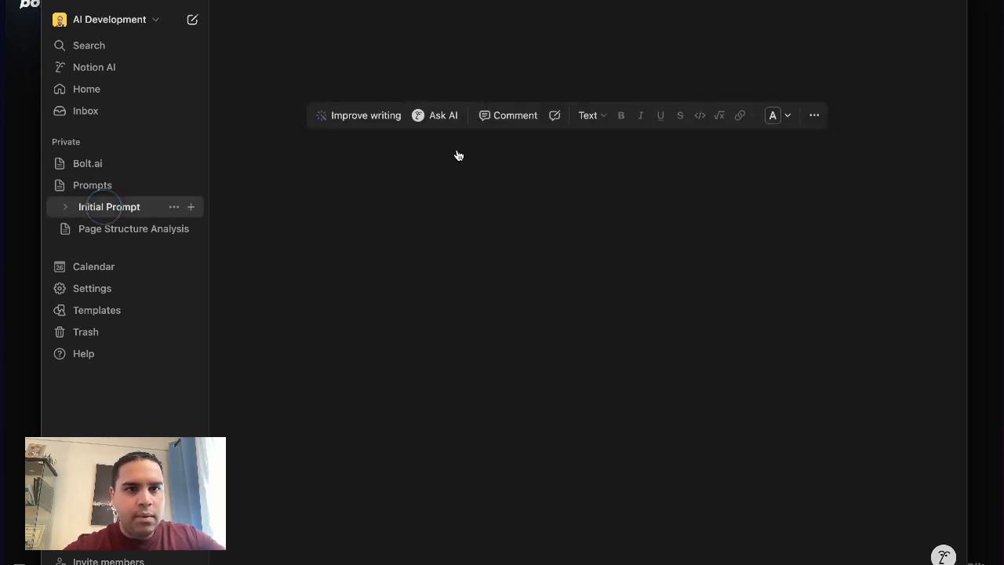
pyautogui.click(109, 206)
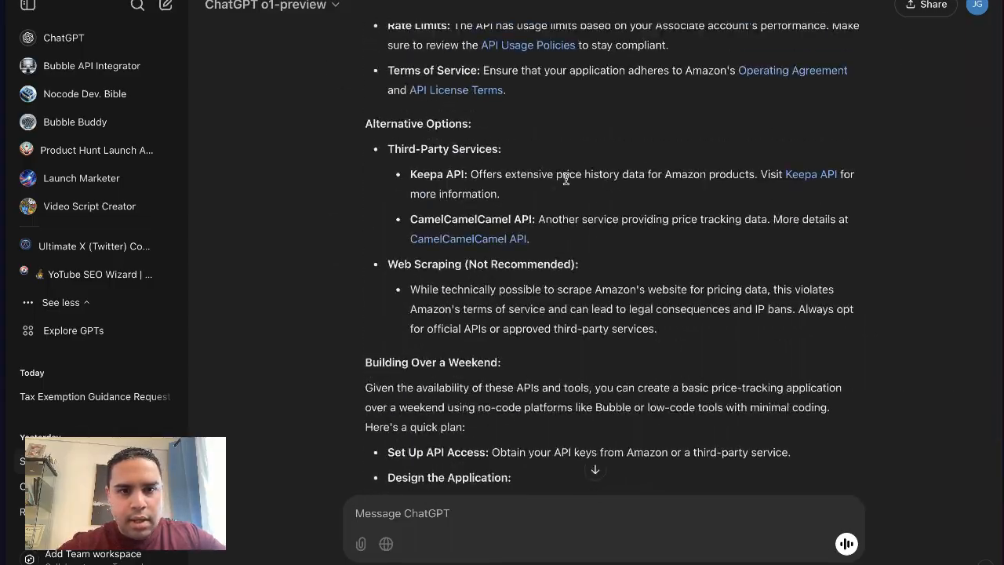
# - Scroll the ChatGPT startup ideas to the Teacher Lesson Plan Exchange description
pyautogui.scroll(-3)
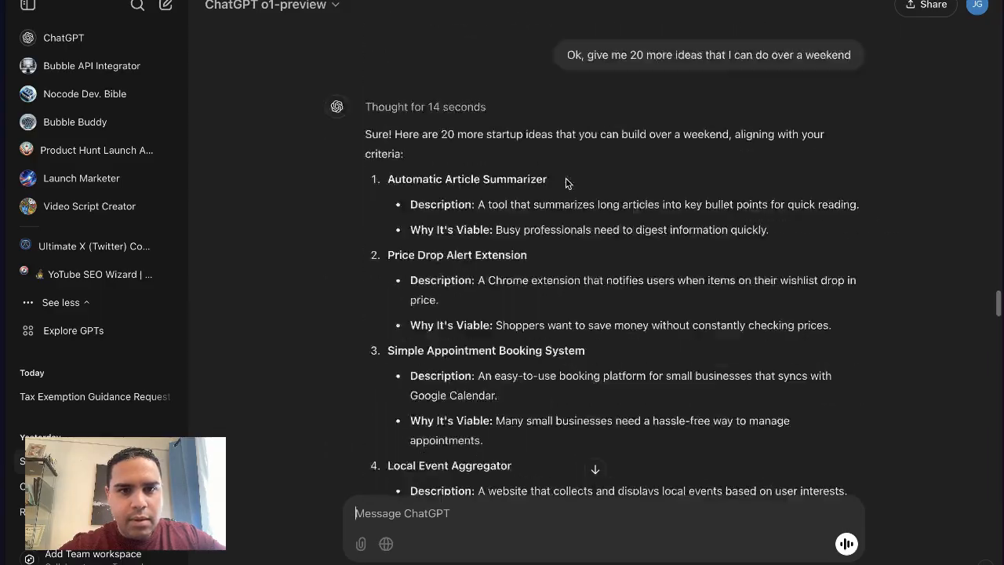
pyautogui.scroll(-3)
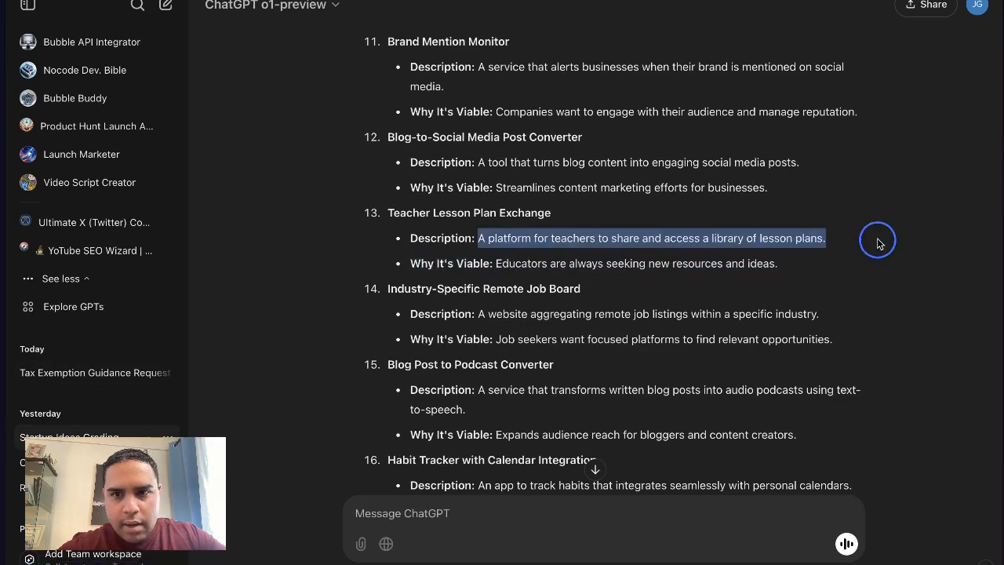
pyautogui.moveTo(100, 70)
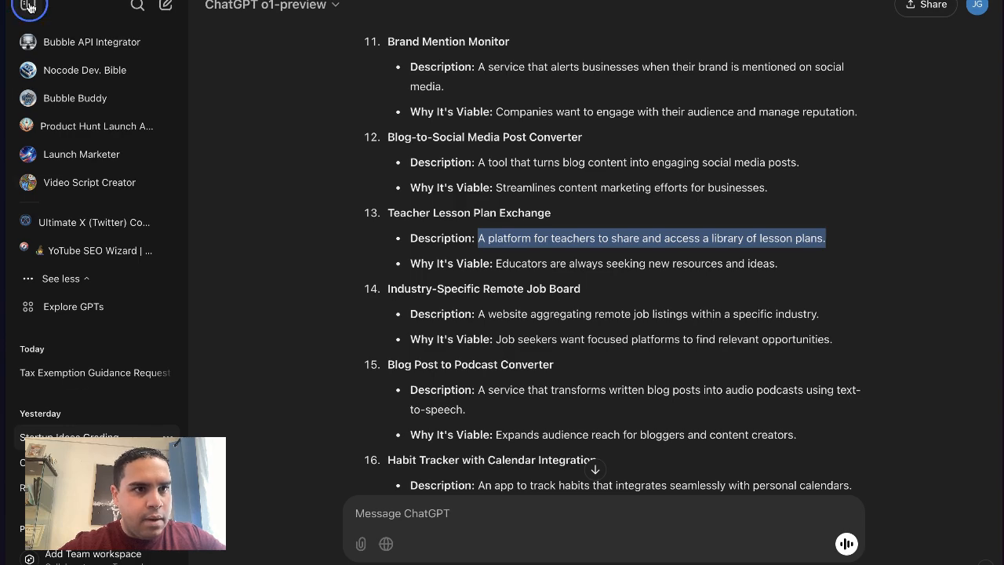
pyautogui.moveTo(99, 155)
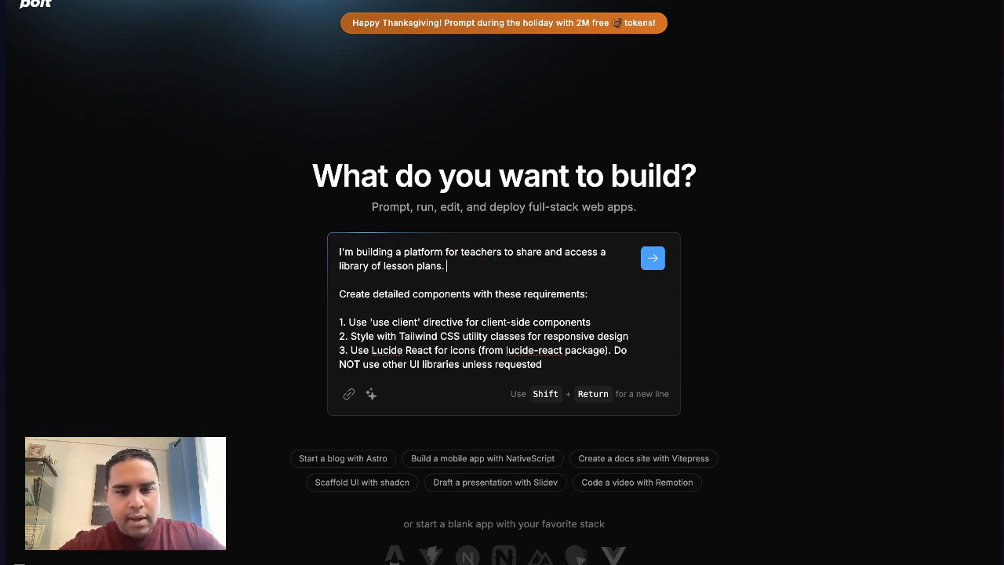
# - Type the request for dashboard, lesson plan, settings, and login and sign up pages
pyautogui.write('I need a d')
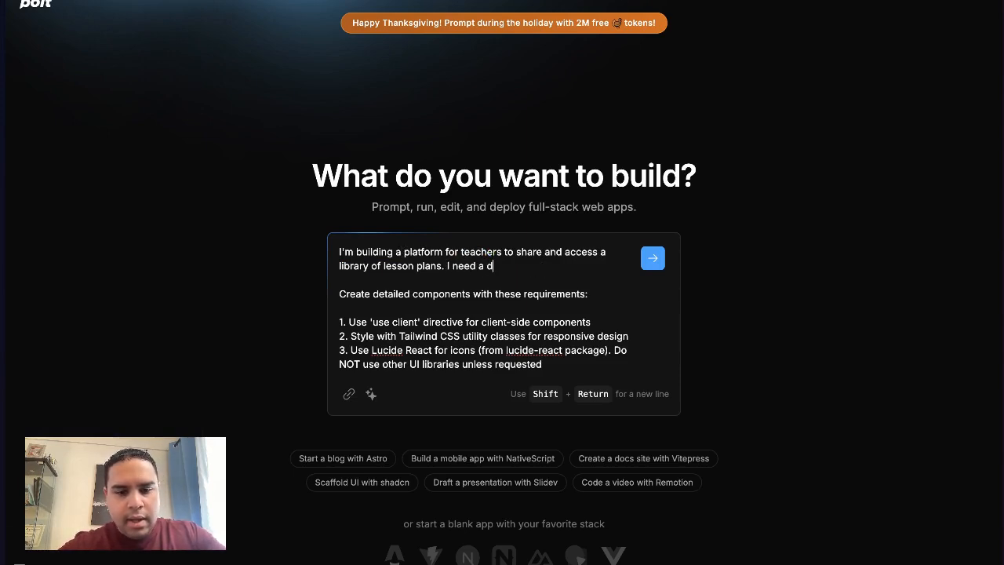
pyautogui.write('ashboard page, a lesson plan page, a settings page, and a l')
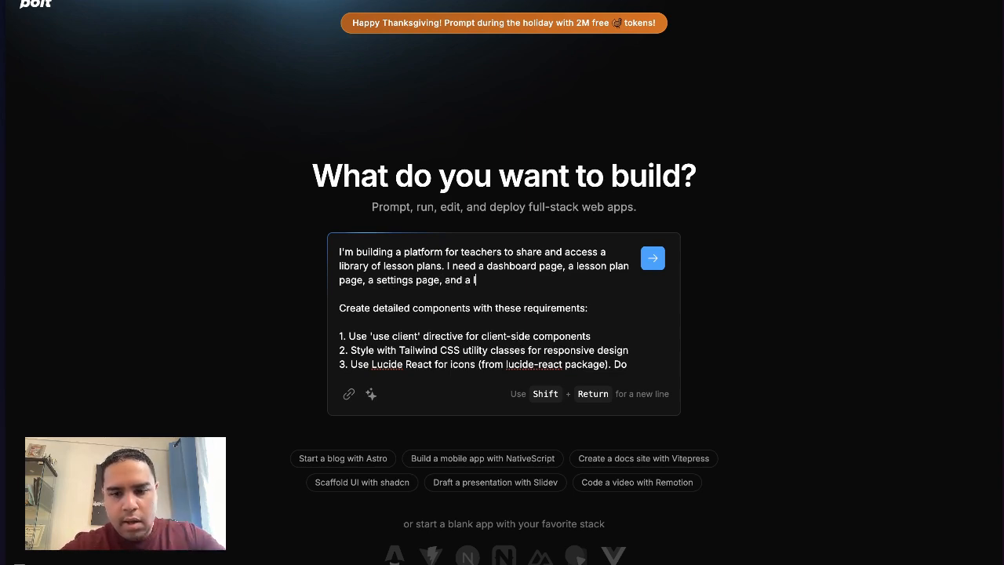
pyautogui.write('ogin and s')
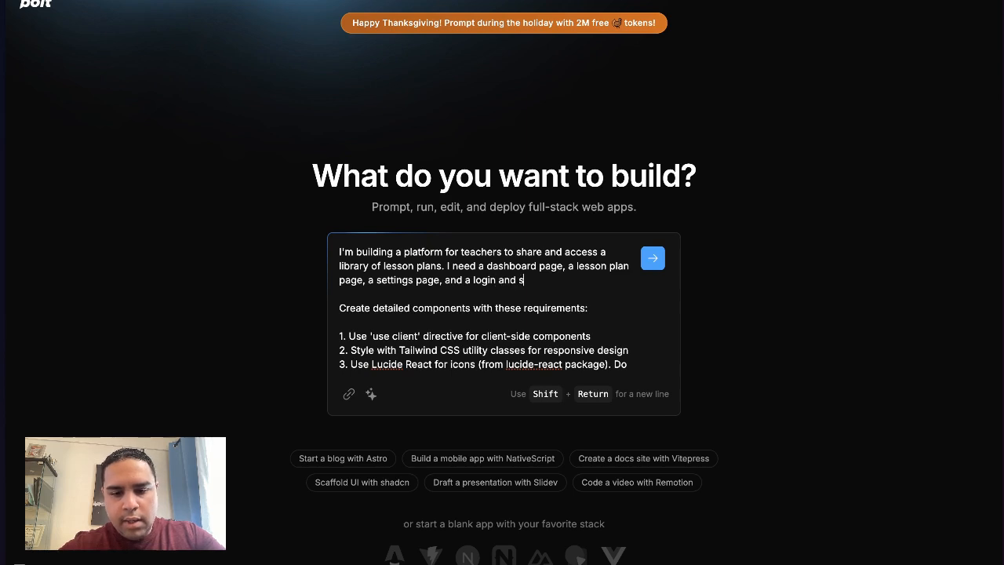
pyautogui.write('ign up pag')
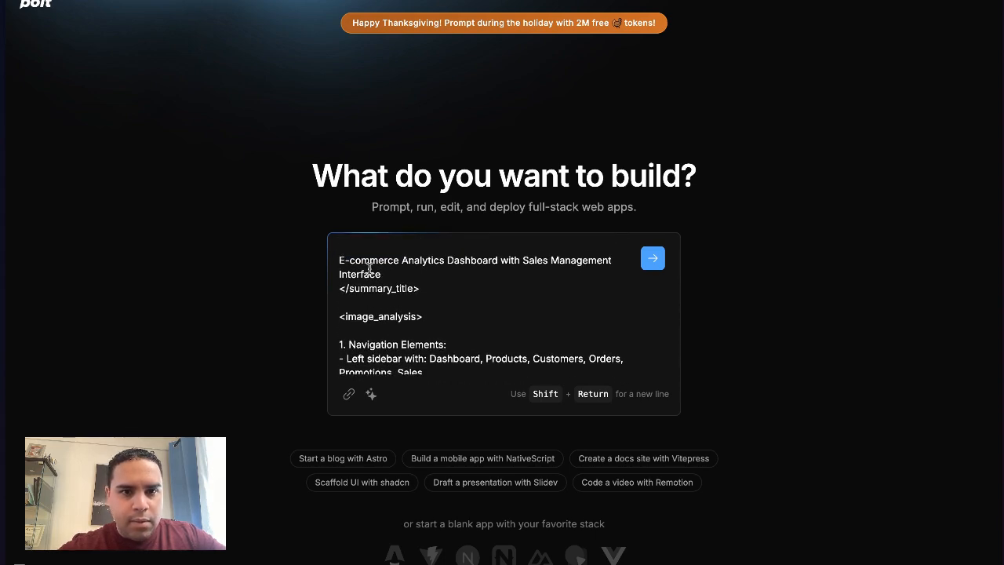
# - Review the pasted spec and fix its code fence with ```tsx
pyautogui.scroll(-3)
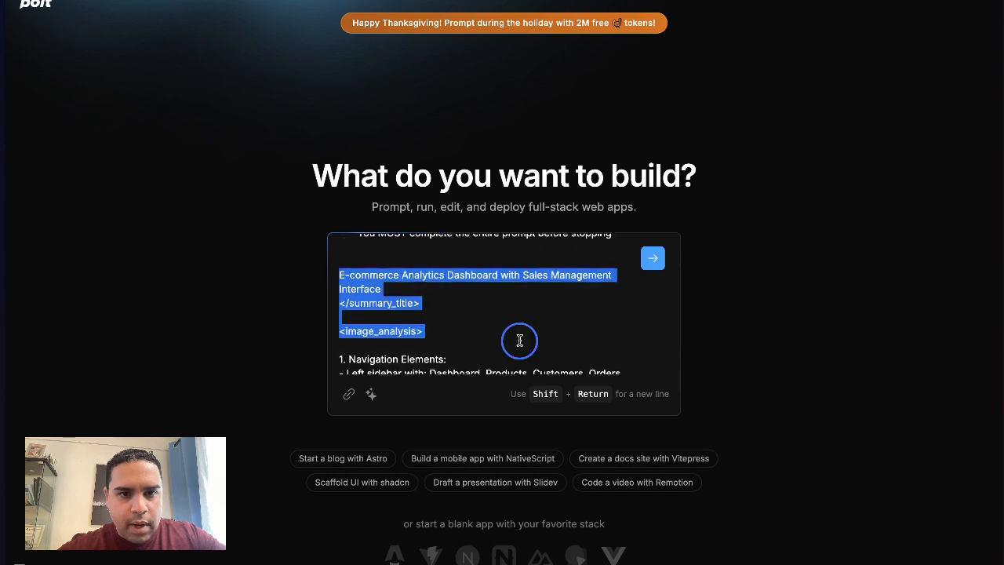
pyautogui.scroll(-3)
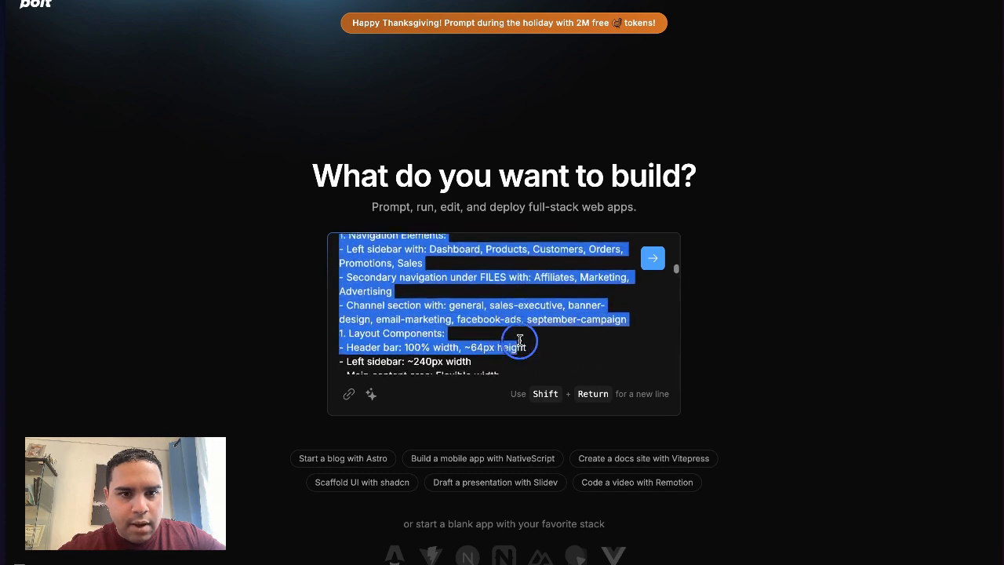
pyautogui.scroll(-3)
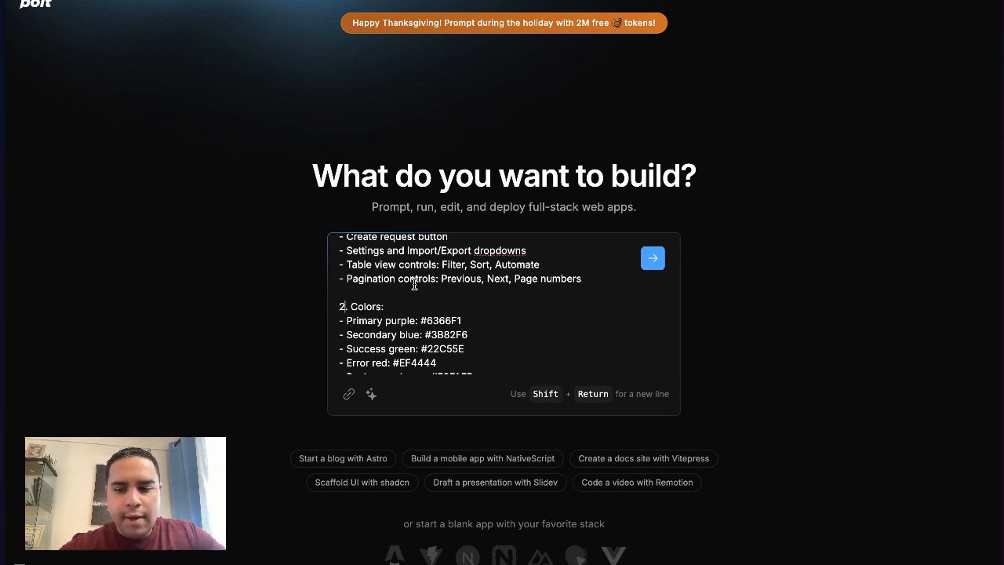
pyautogui.scroll(-3)
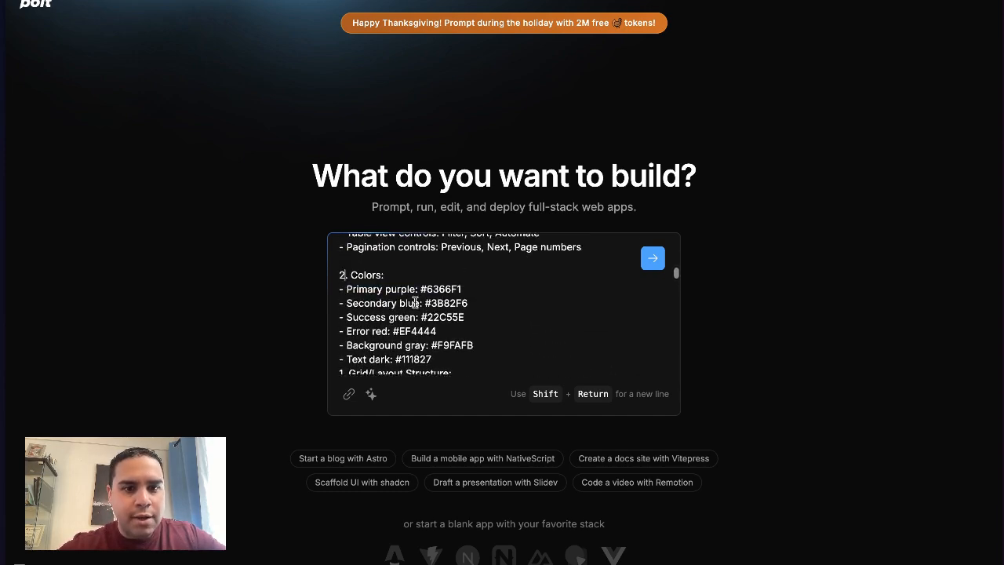
pyautogui.scroll(-3)
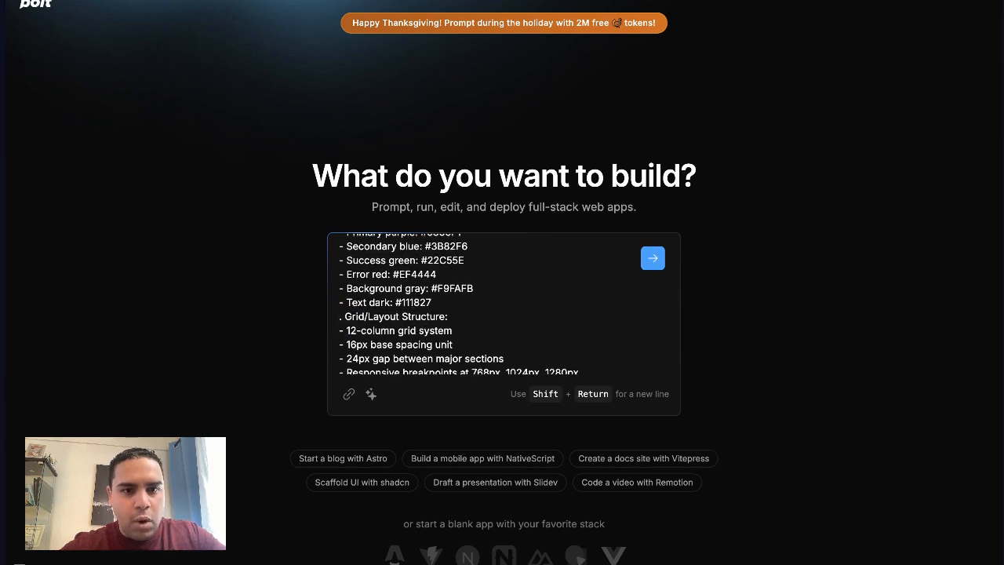
pyautogui.scroll(-3)
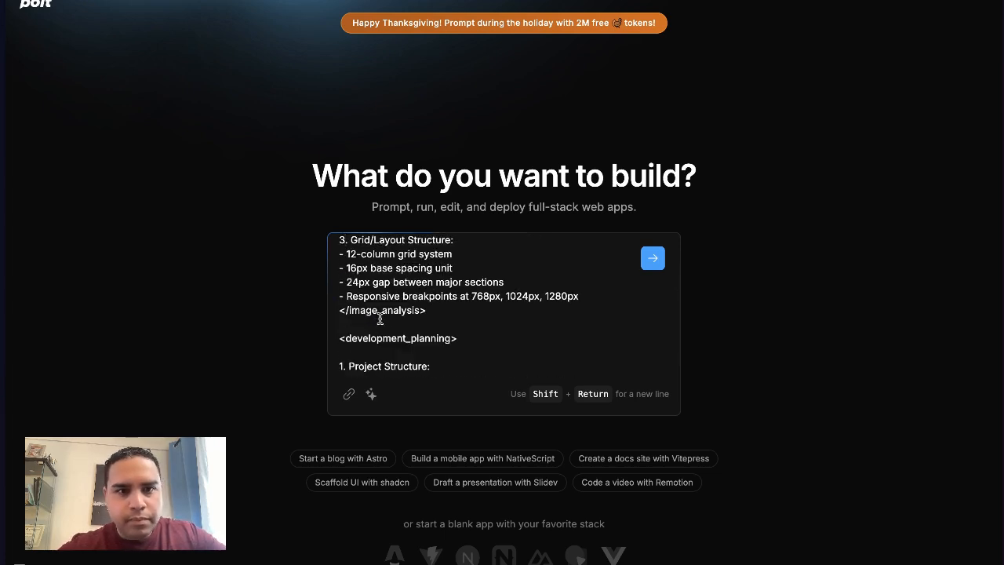
pyautogui.scroll(-3)
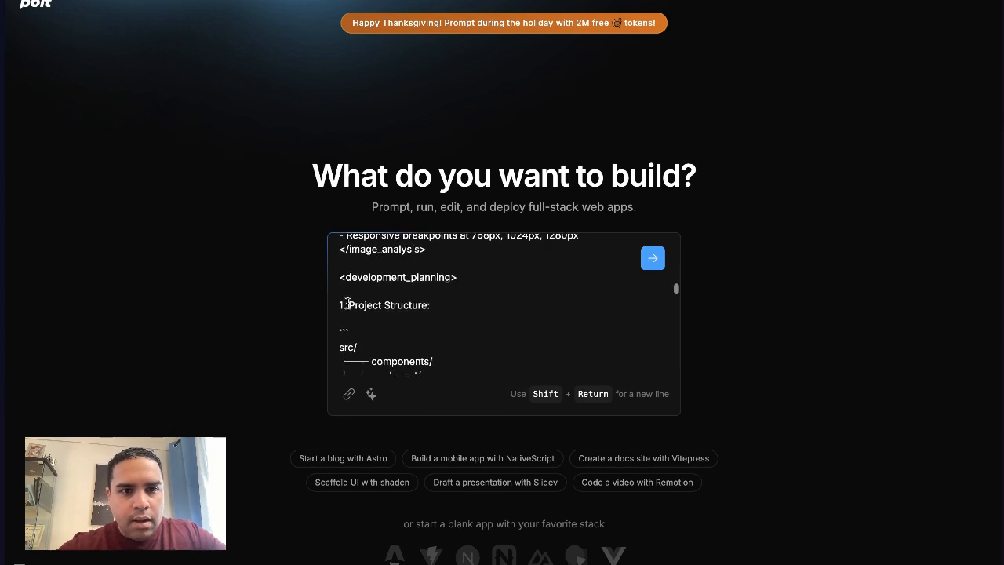
pyautogui.scroll(-3)
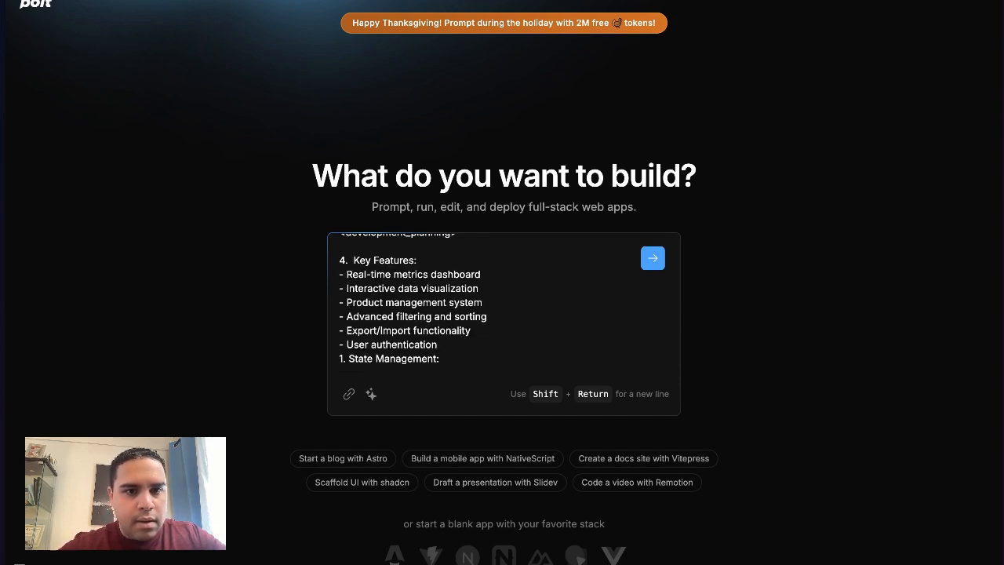
pyautogui.write('```tsx')
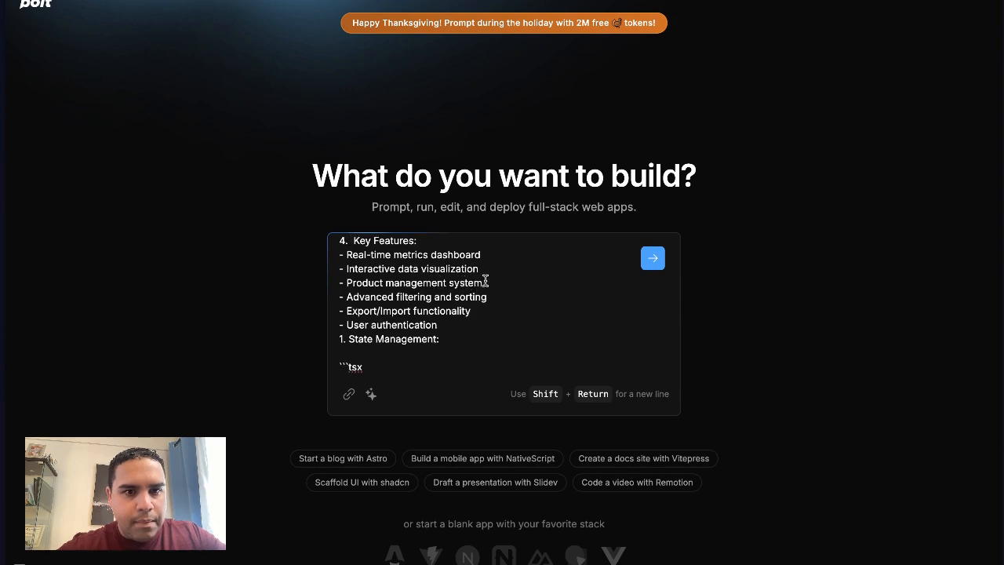
# - Replace 'Product' with 'Lessons' to make a Lessons management system, then review the rest
pyautogui.doubleClick(364, 282)
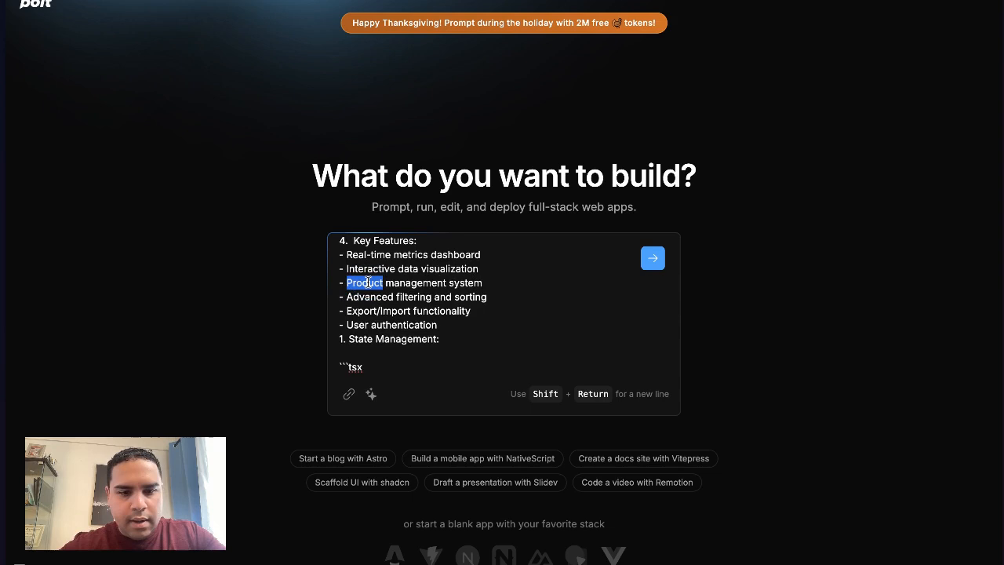
pyautogui.write('Lessons')
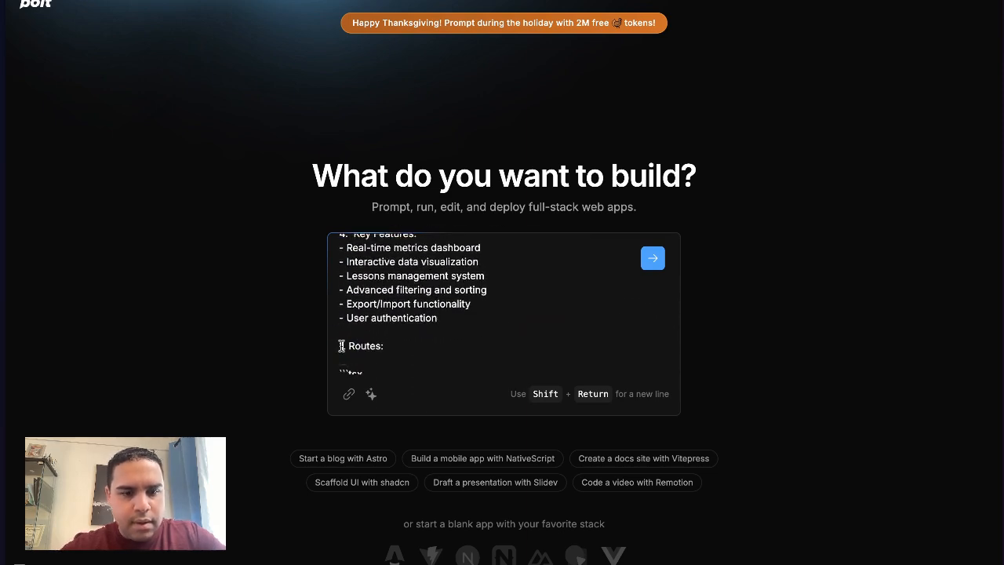
pyautogui.scroll(-3)
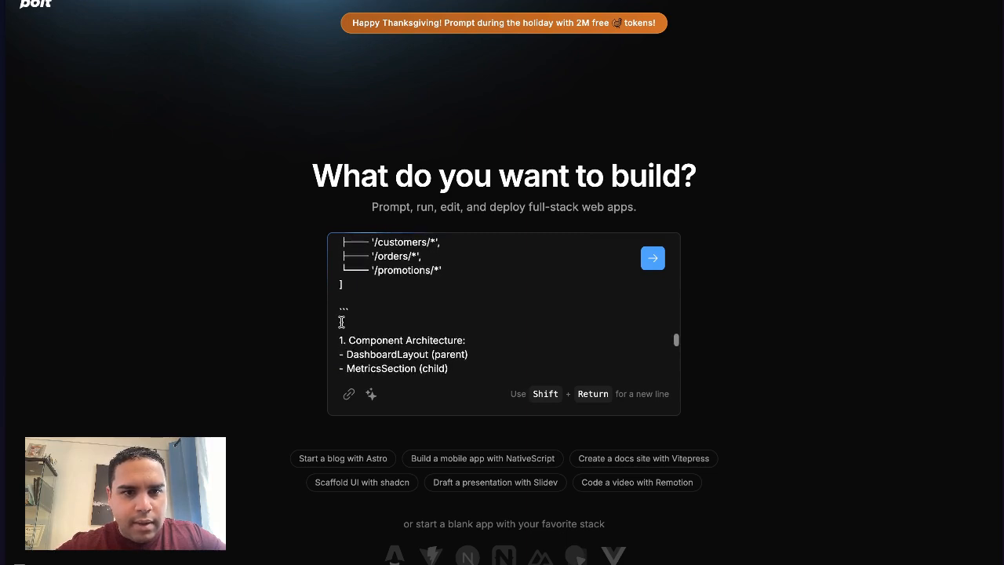
pyautogui.scroll(-3)
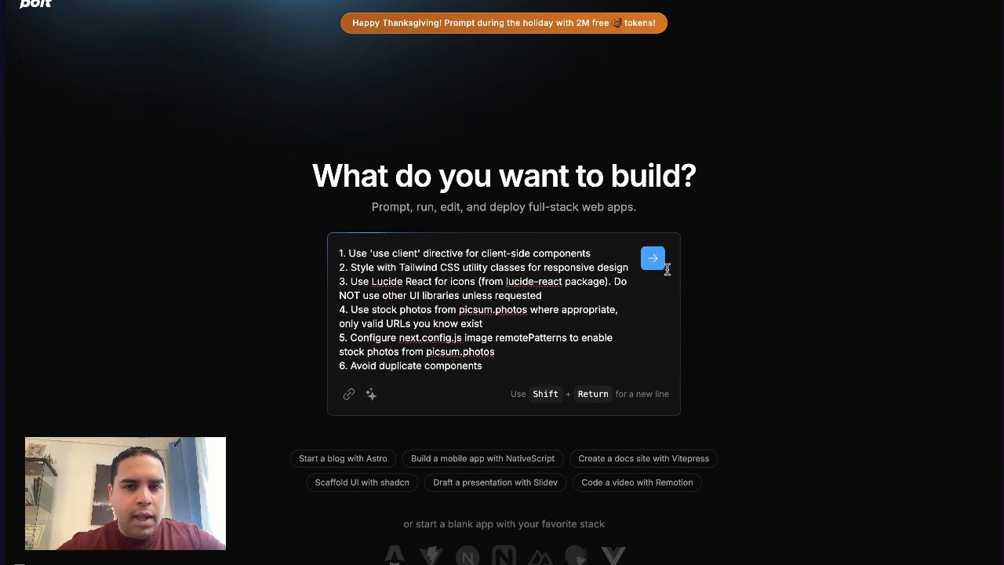
pyautogui.moveTo(671, 277)
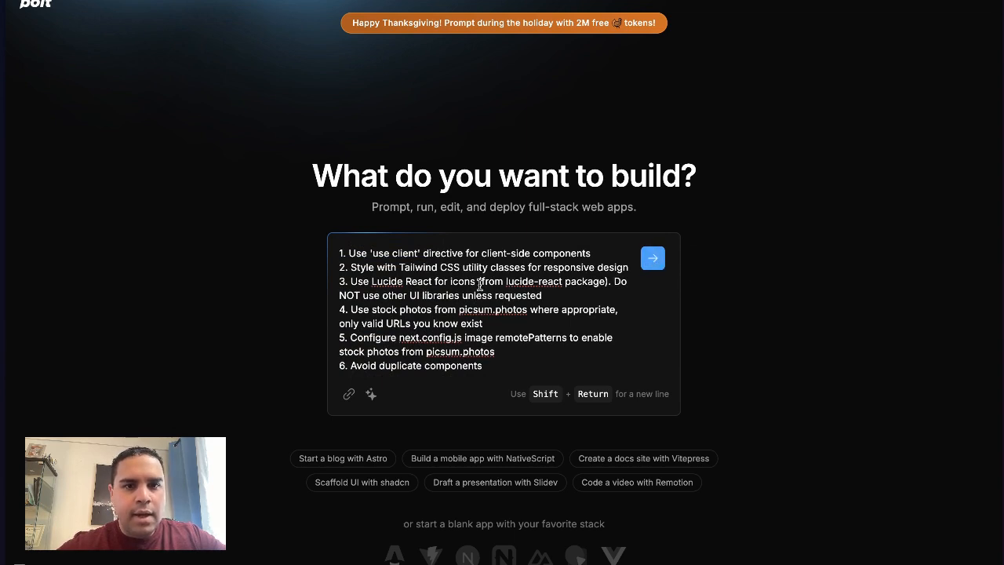
pyautogui.press('ctrl+a')
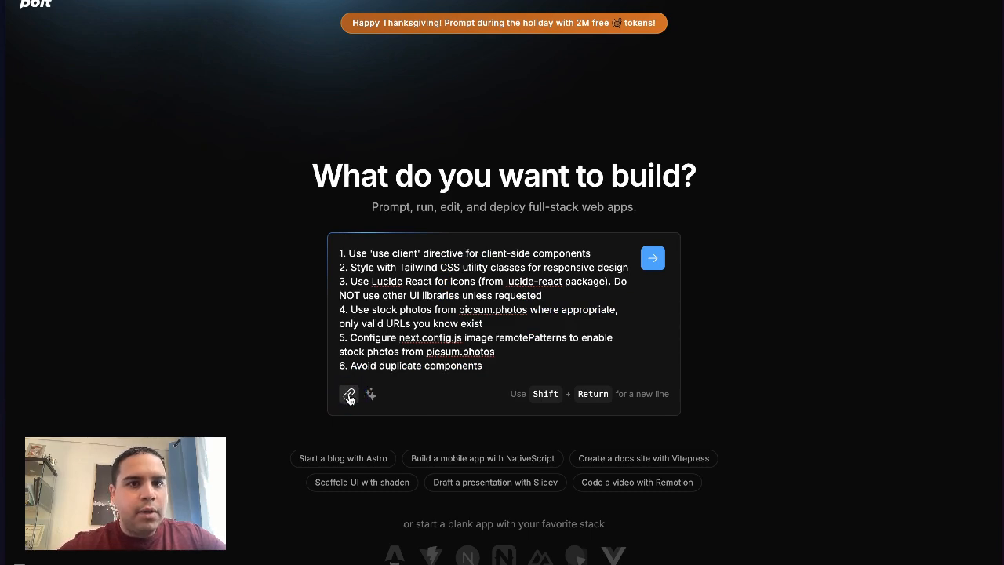
pyautogui.click(350, 393)
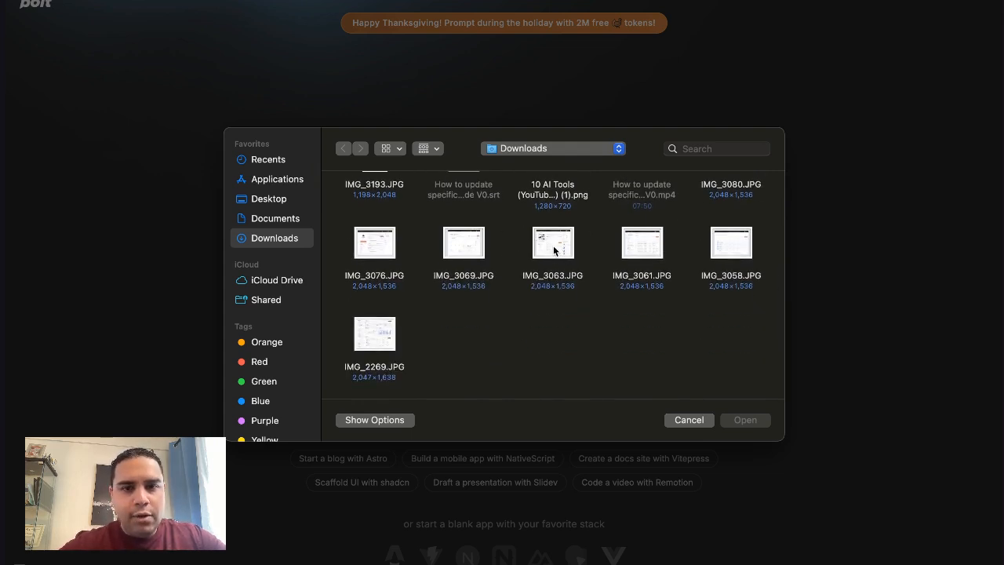
pyautogui.click(688, 420)
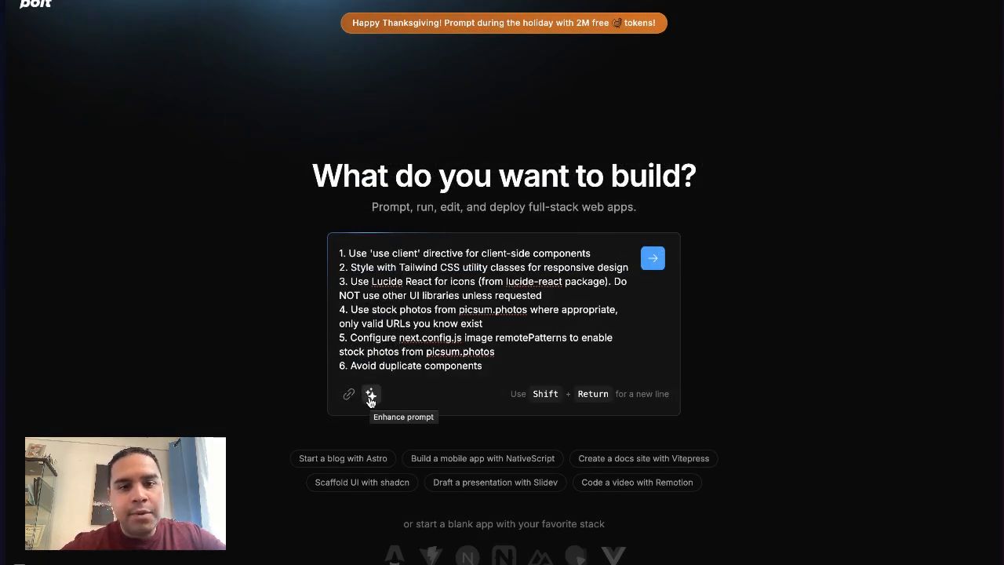
# - Enhance the lesson-plan prompt into a detailed spec and submit it
pyautogui.click(370, 393)
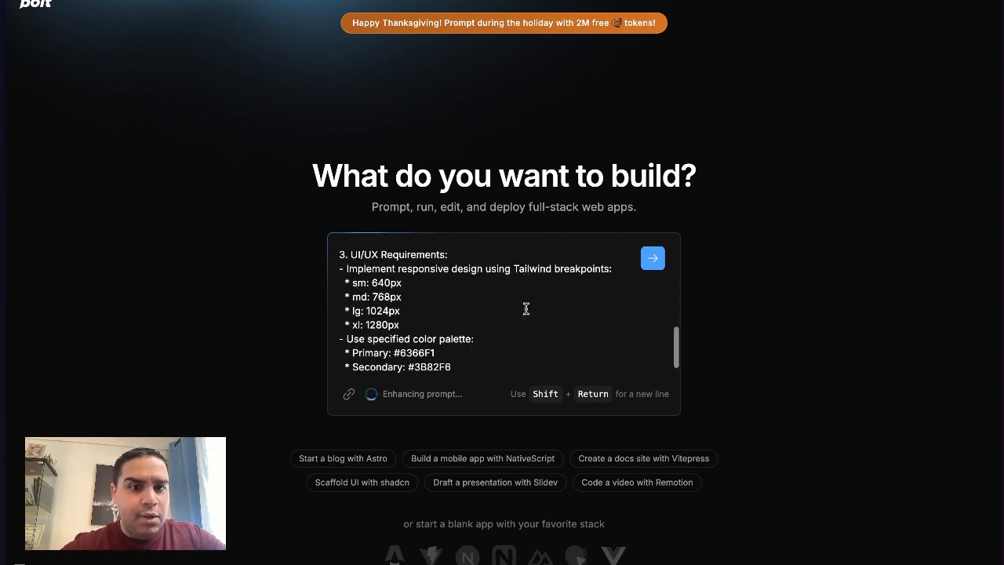
pyautogui.scroll(-3)
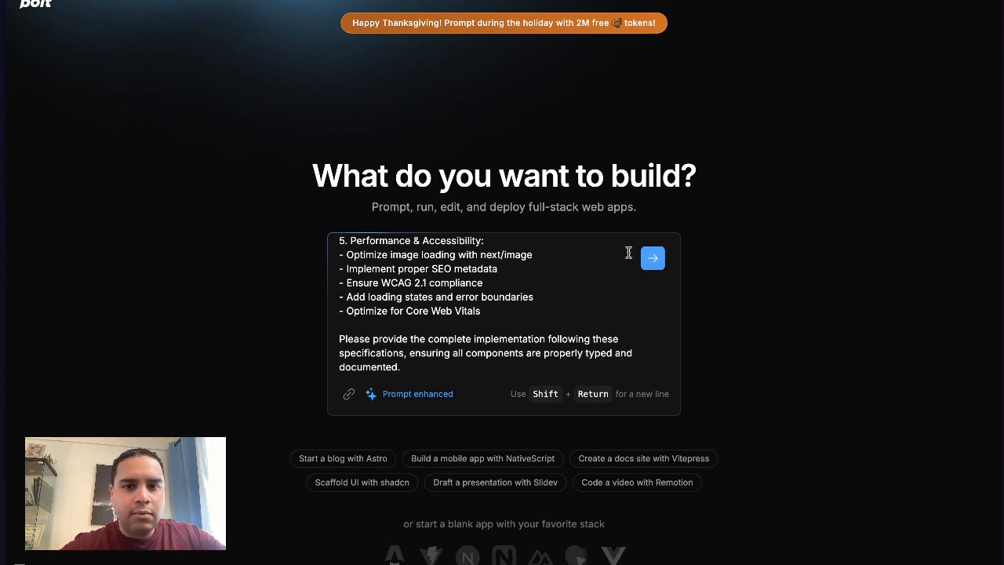
pyautogui.click(652, 258)
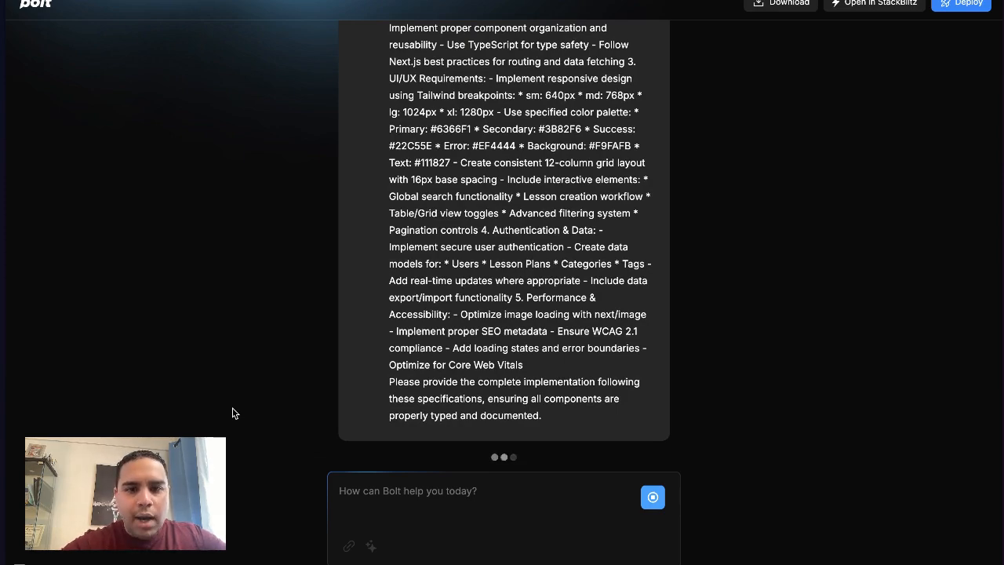
# - Review the generated page.tsx, then check the still-blank preview
pyautogui.click(653, 497)
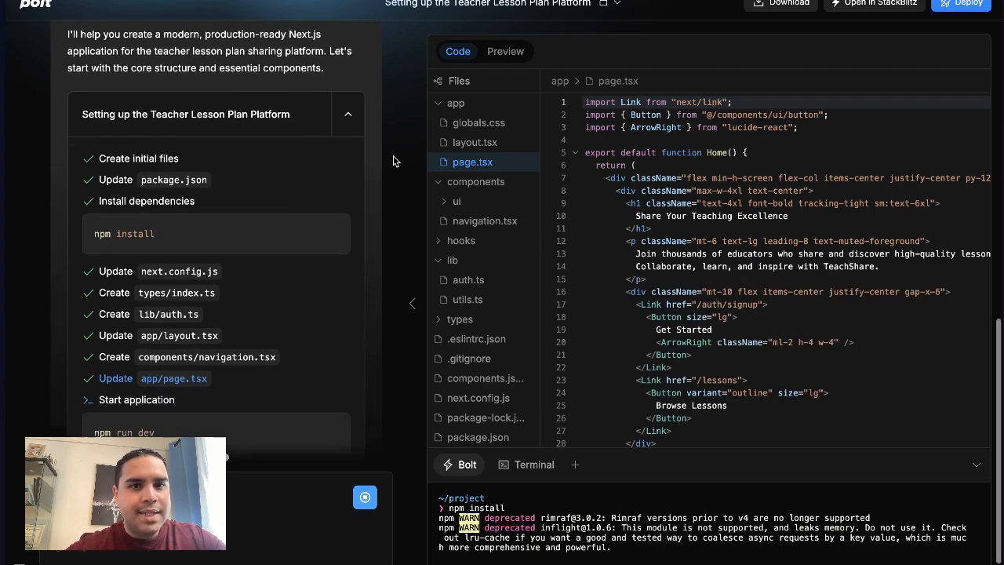
pyautogui.click(505, 51)
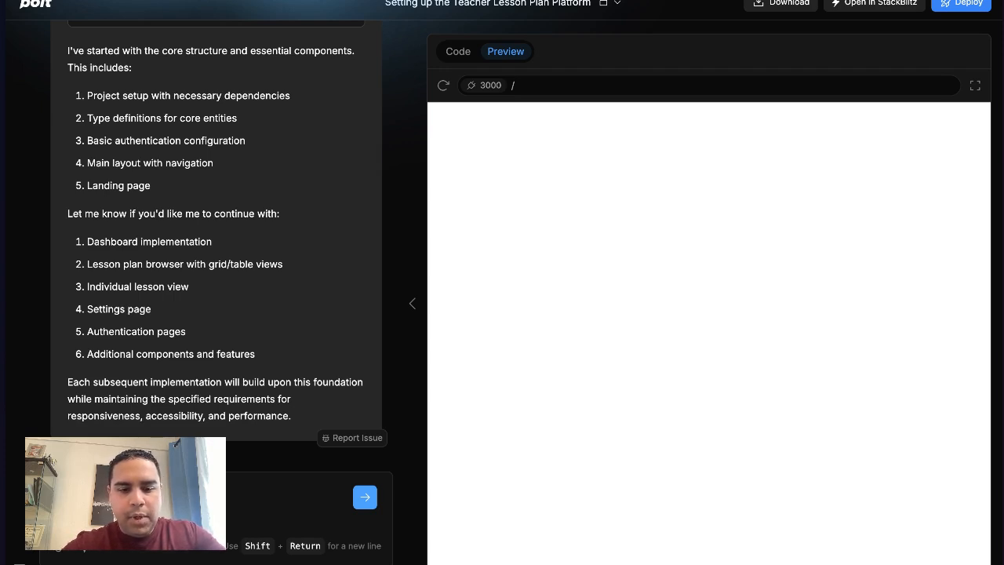
# - Send a follow-up asking Bolt to fix the blank page
pyautogui.write('age, please')
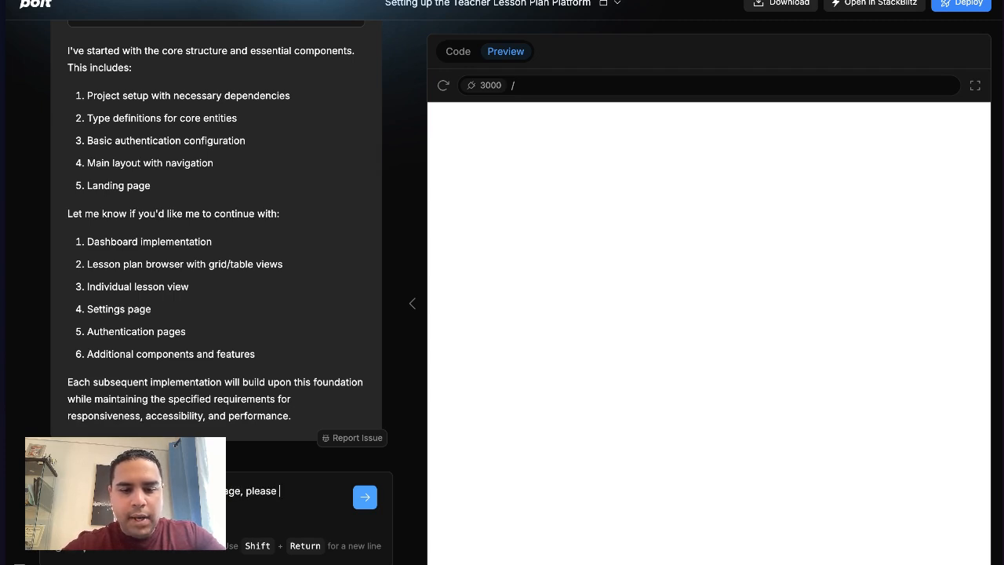
pyautogui.write('fix it')
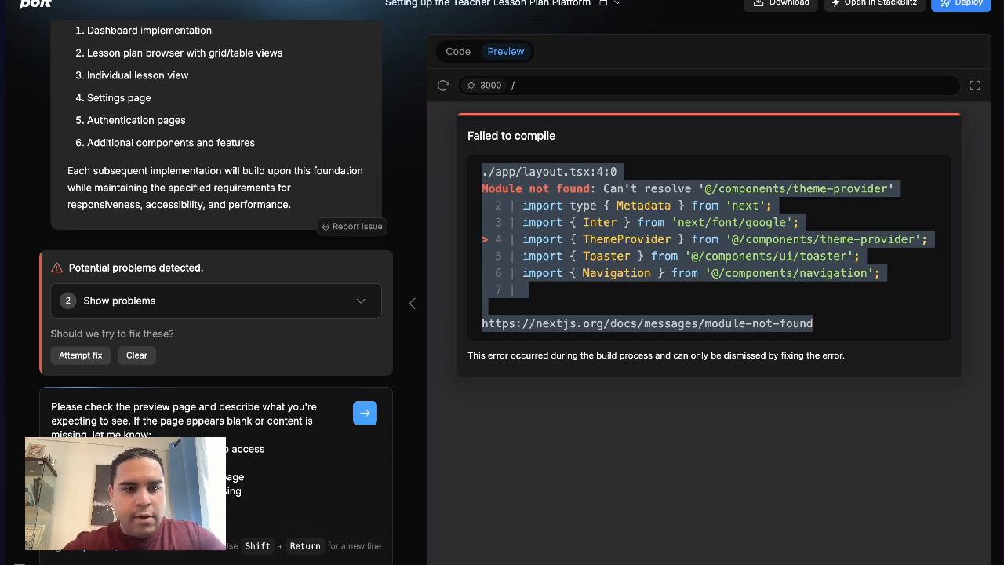
# - Send the theme-provider compile error and follow Bolt's fixes to the UI files
pyautogui.scroll(-3)
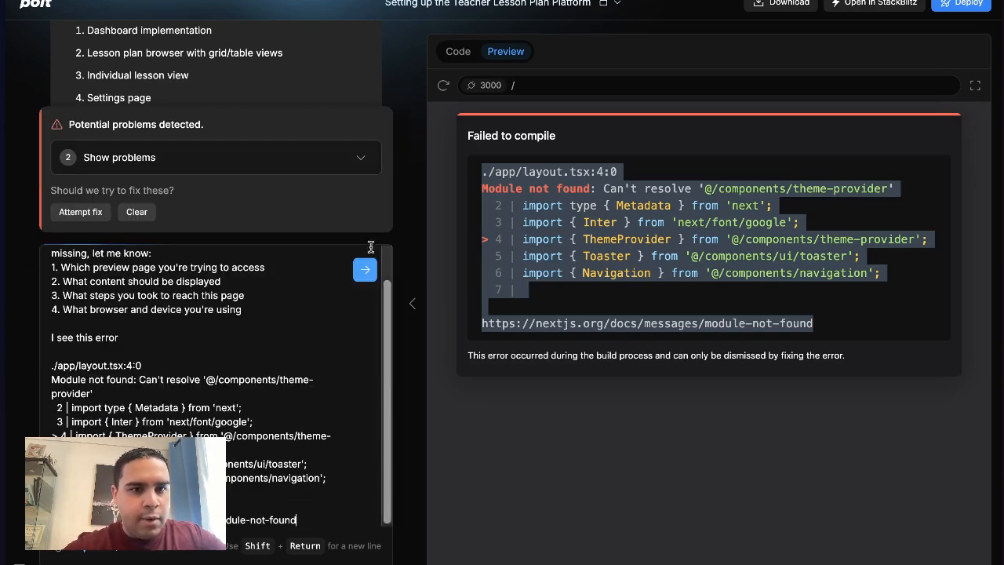
pyautogui.click(364, 269)
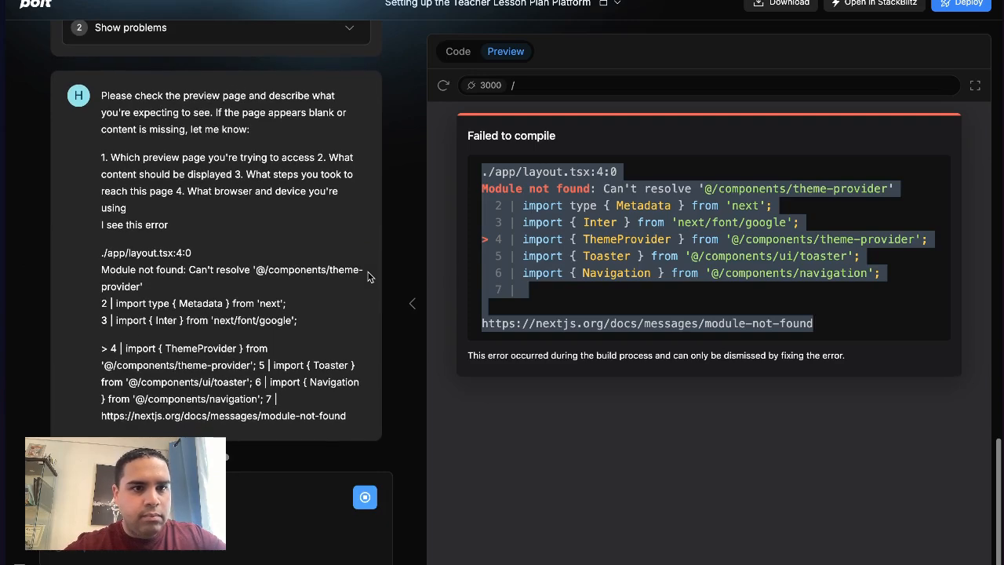
pyautogui.scroll(-3)
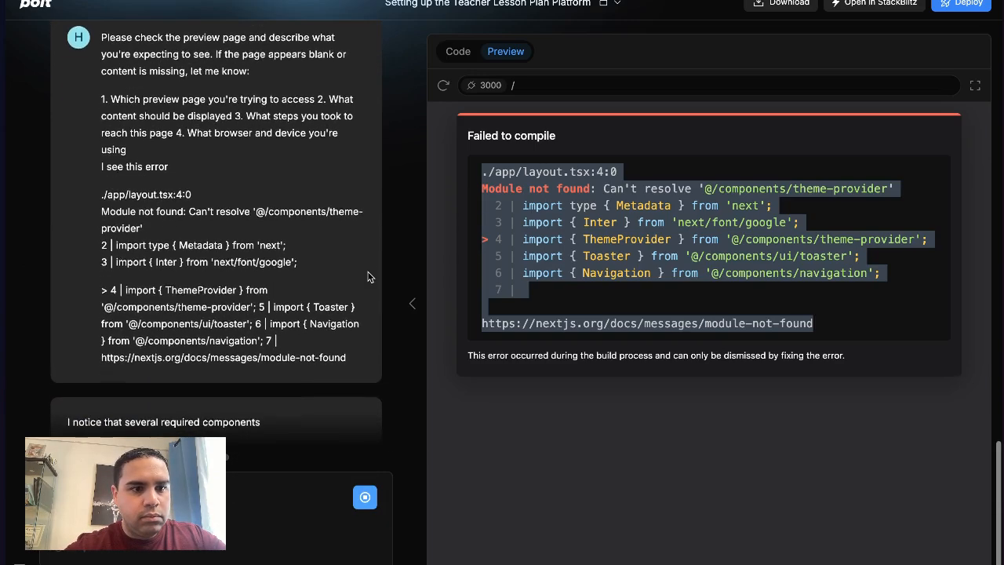
pyautogui.scroll(-3)
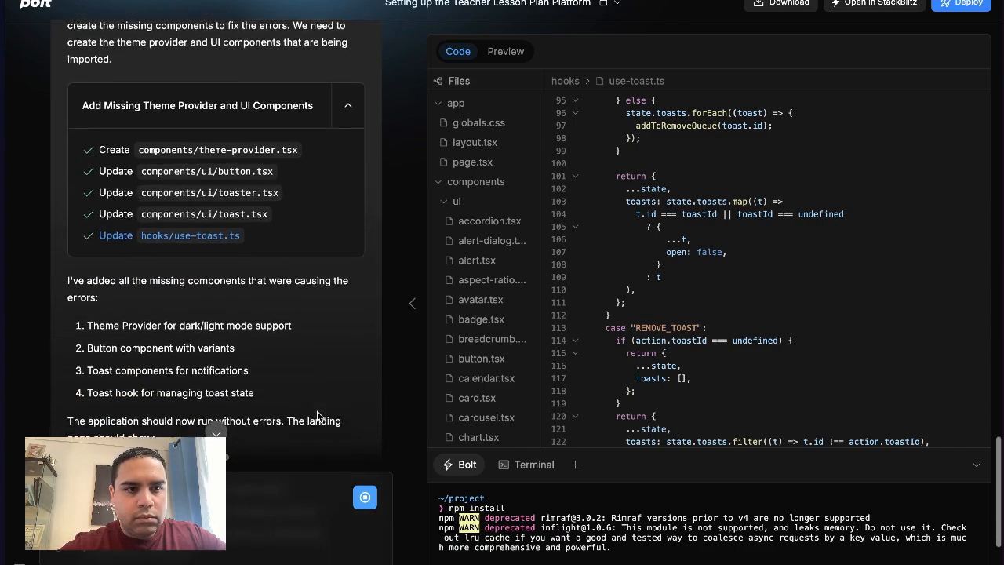
# - View the TeachShare landing page full screen and try the Lessons link, which returns 404
pyautogui.click(506, 51)
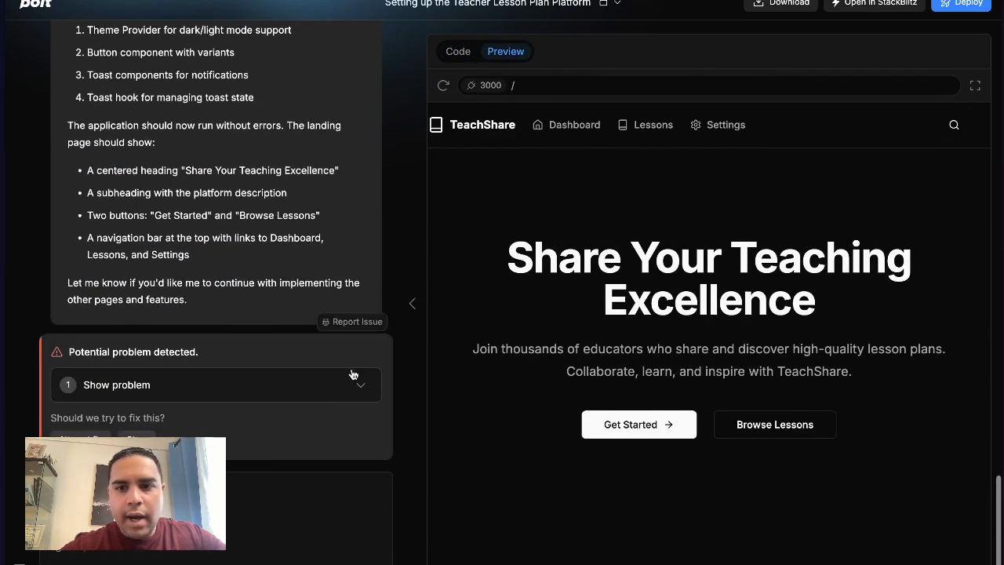
pyautogui.click(975, 84)
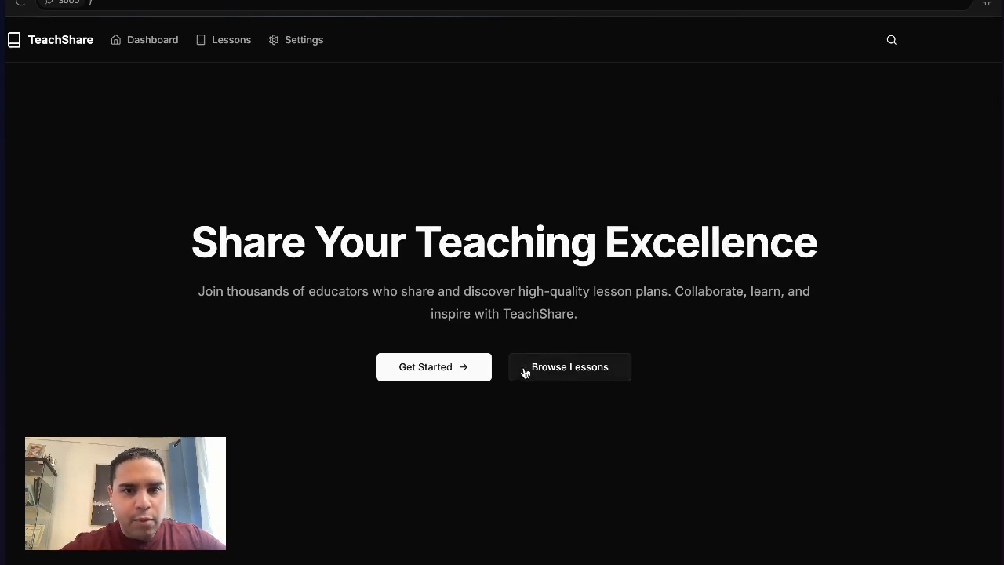
pyautogui.click(570, 366)
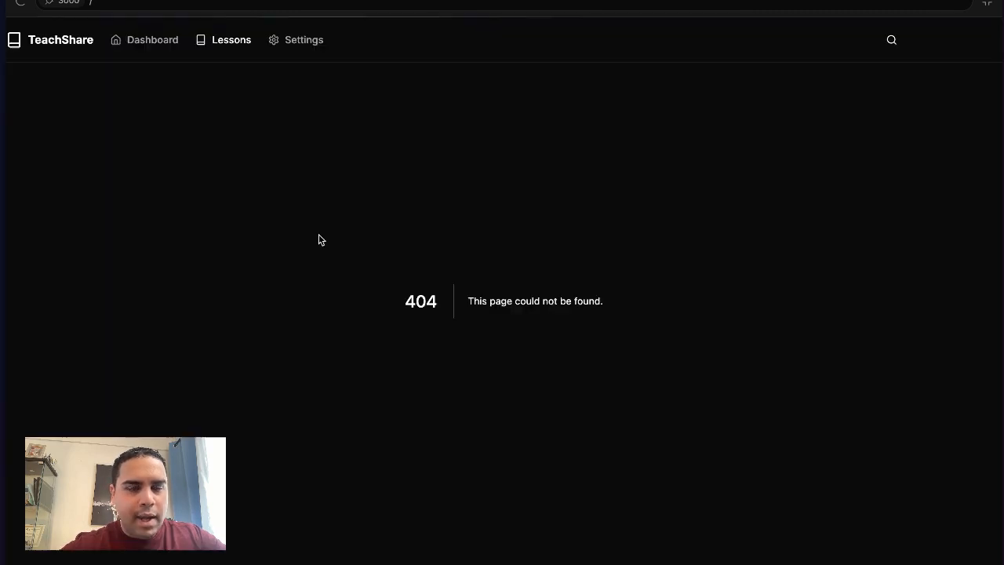
pyautogui.moveTo(269, 69)
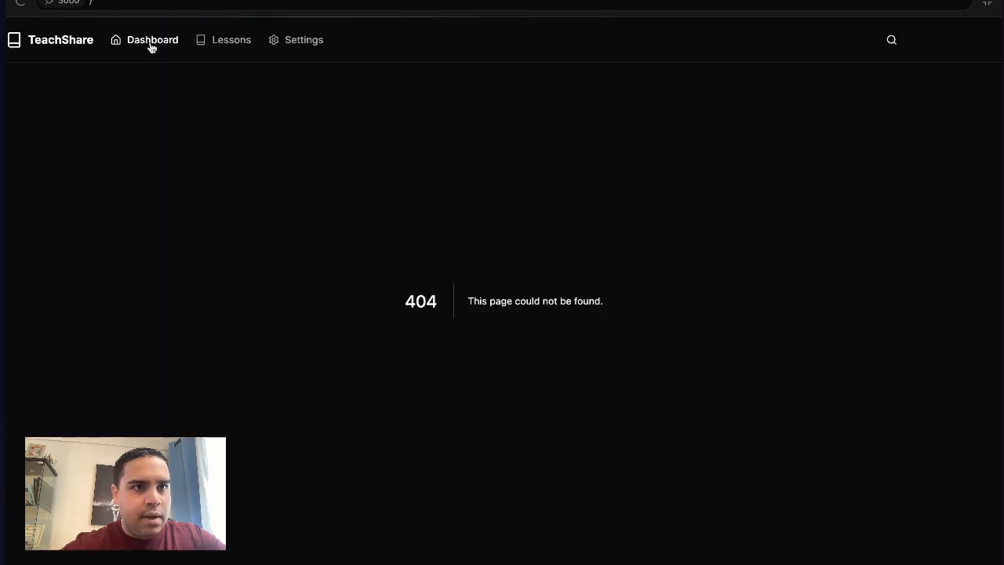
pyautogui.moveTo(533, 21)
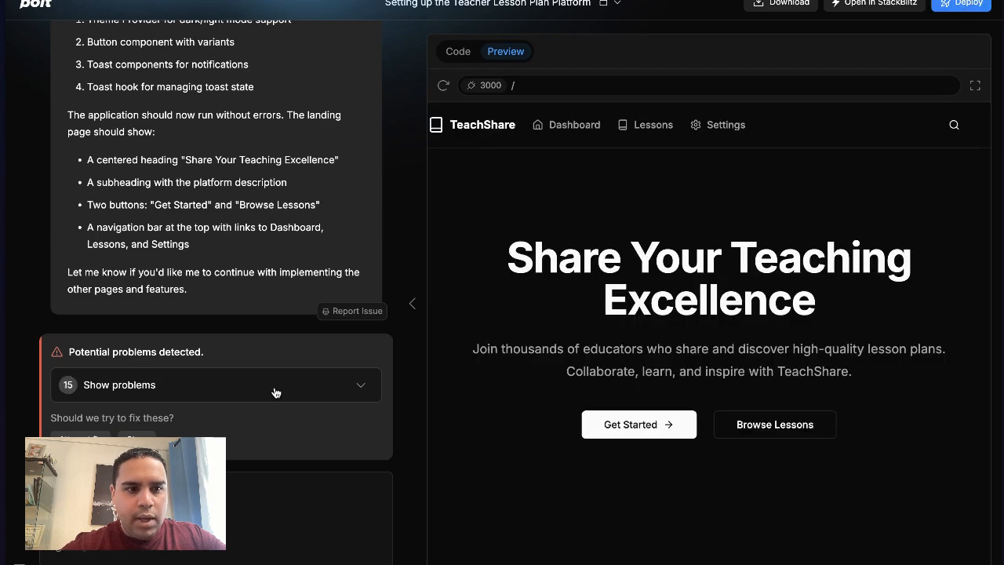
pyautogui.moveTo(640, 264)
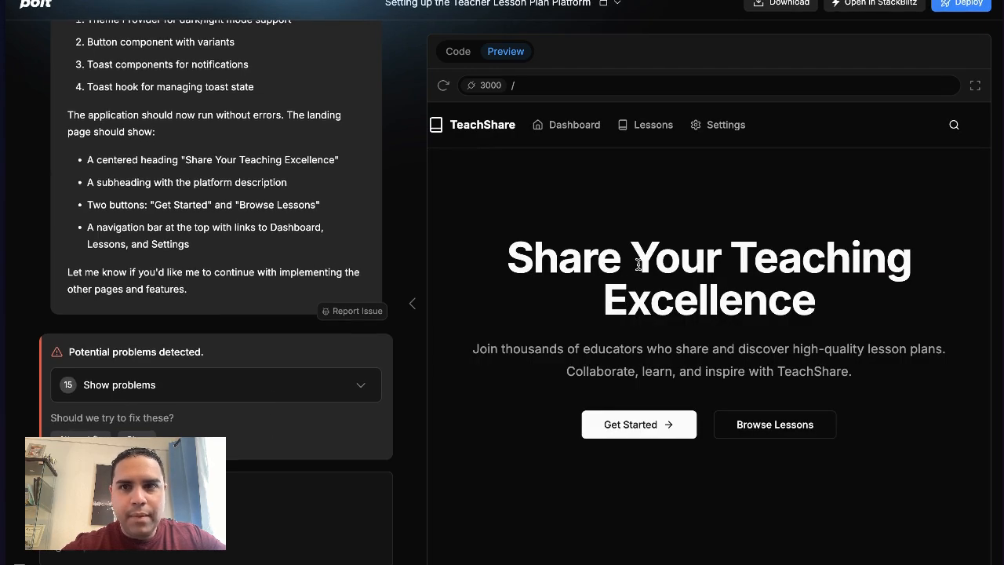
# - Run Attempt fix so Bolt creates the dashboard, lessons and settings pages plus a lesson-grid component
pyautogui.click(458, 51)
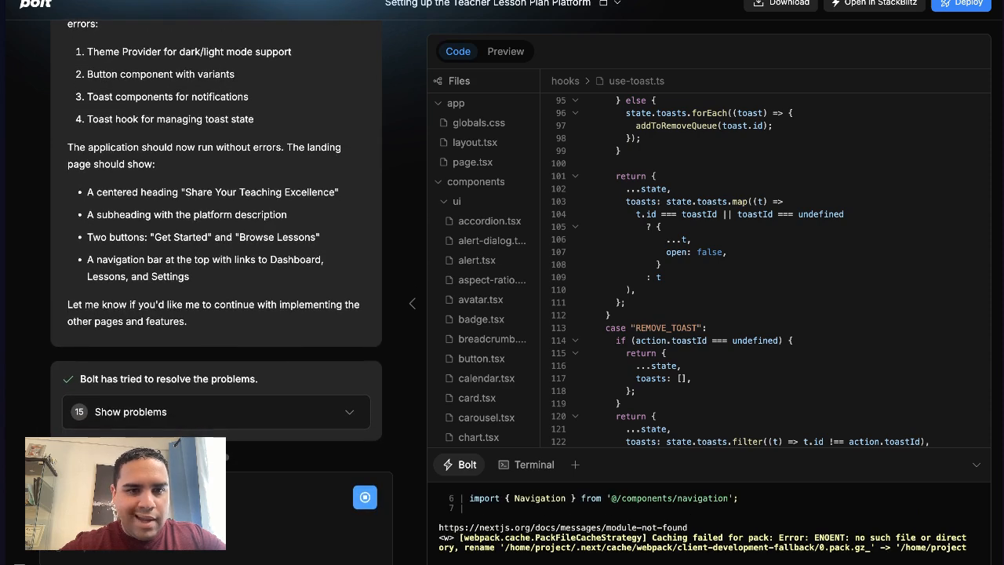
pyautogui.scroll(-3)
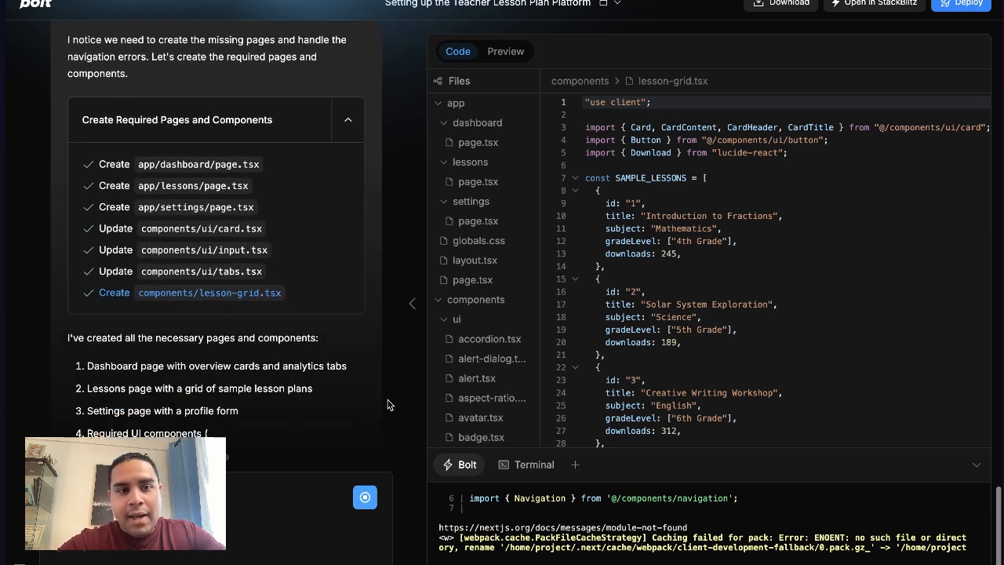
# - Switch to the Preview to view the updated TeachShare landing page
pyautogui.scroll(-3)
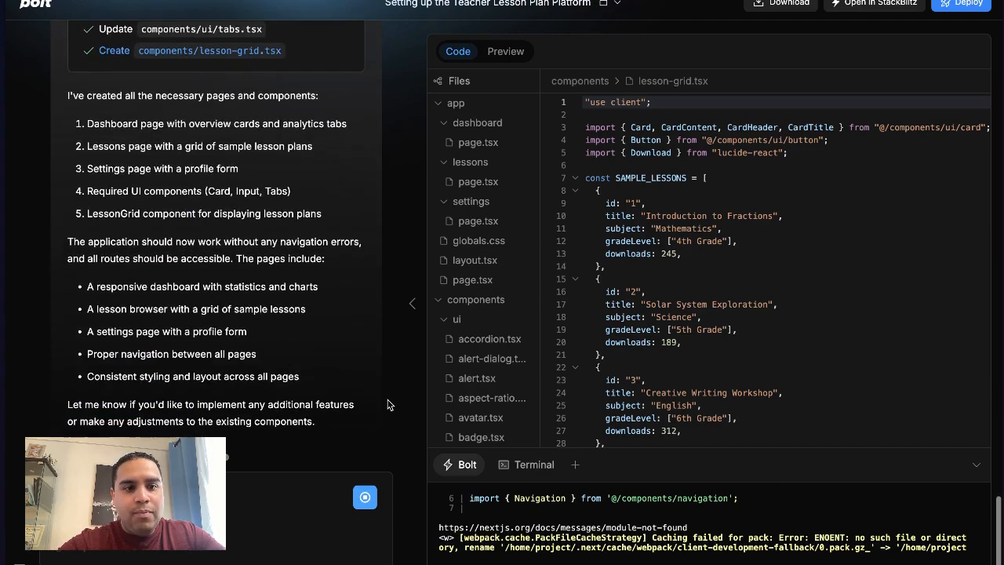
pyautogui.click(506, 51)
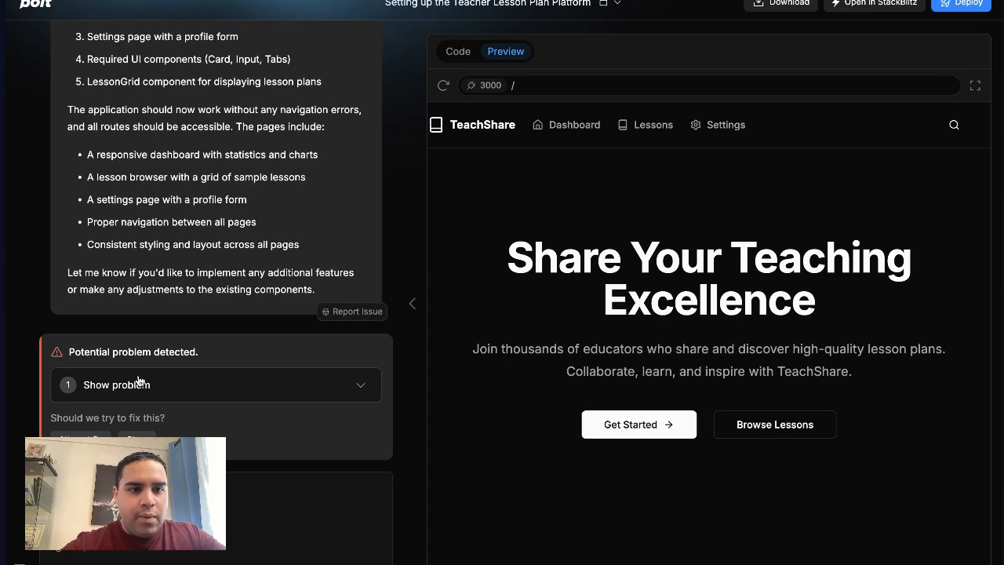
pyautogui.click(116, 384)
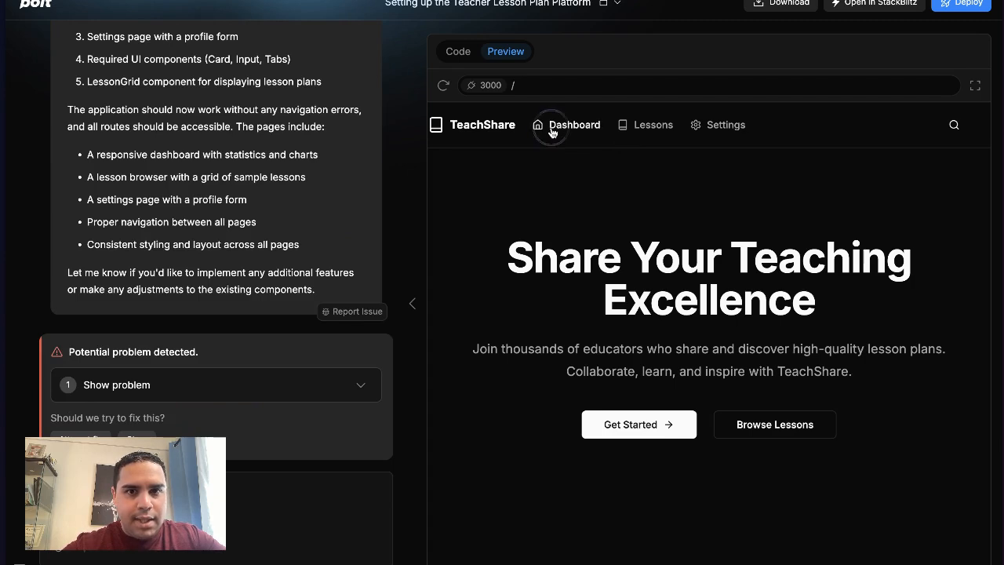
# - Check the Dashboard, Lessons and Settings pages in full-screen preview, then return home via the logo
pyautogui.click(567, 125)
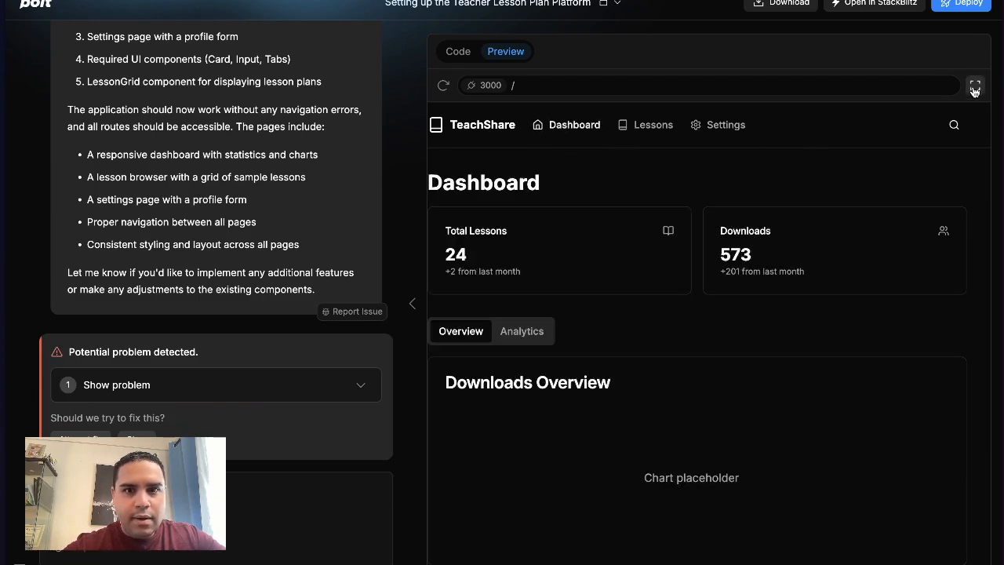
pyautogui.click(975, 85)
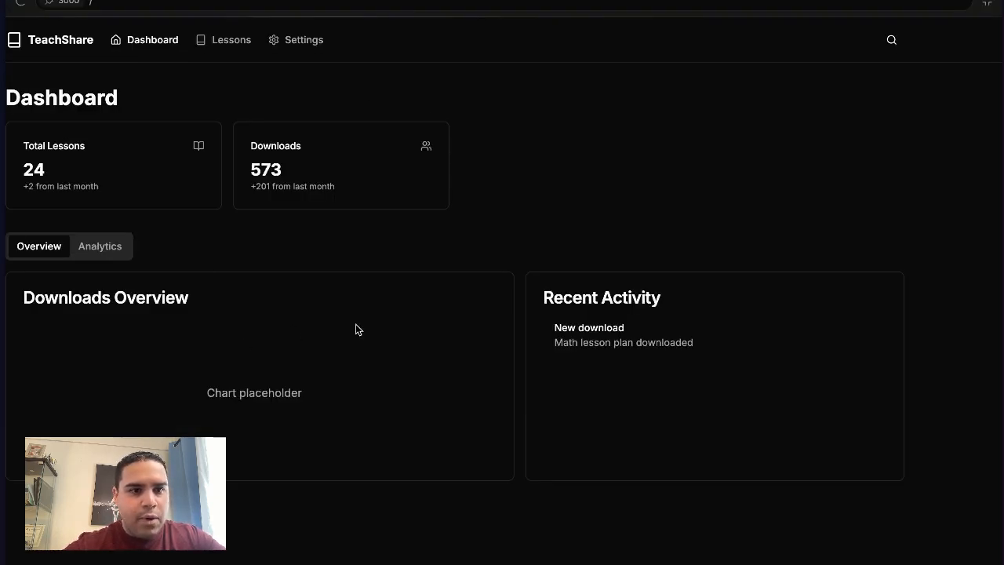
pyautogui.moveTo(648, 365)
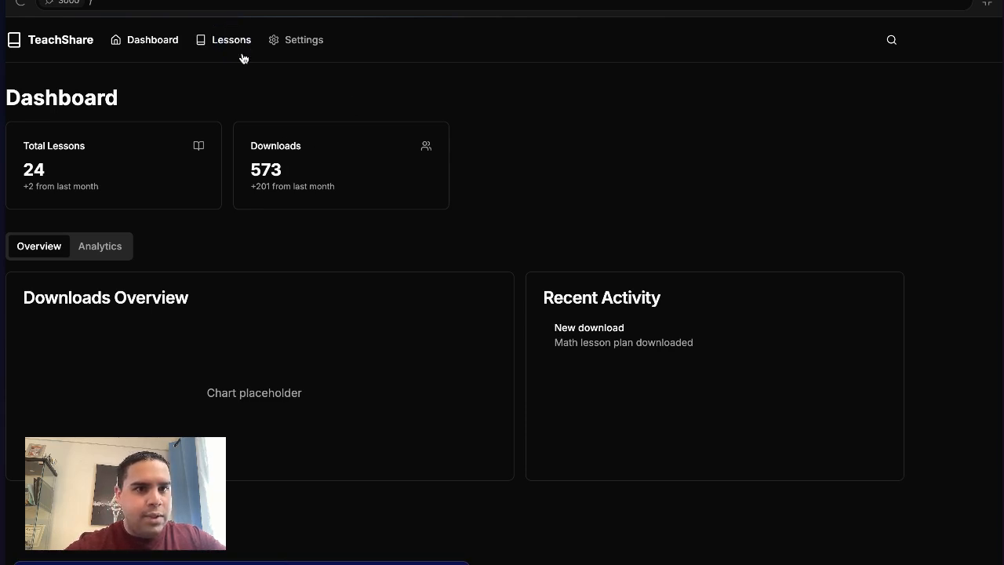
pyautogui.click(230, 39)
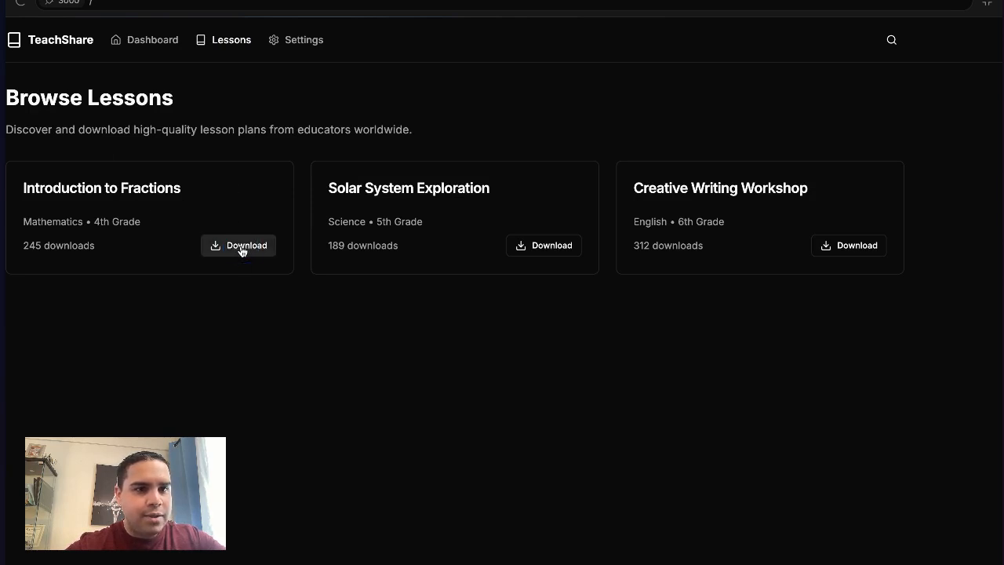
pyautogui.moveTo(306, 153)
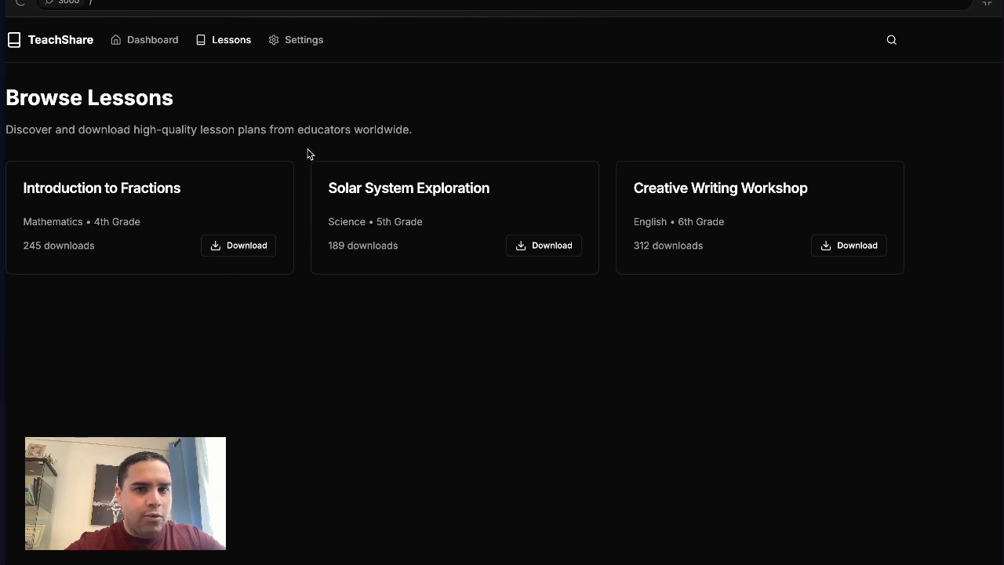
pyautogui.moveTo(627, 243)
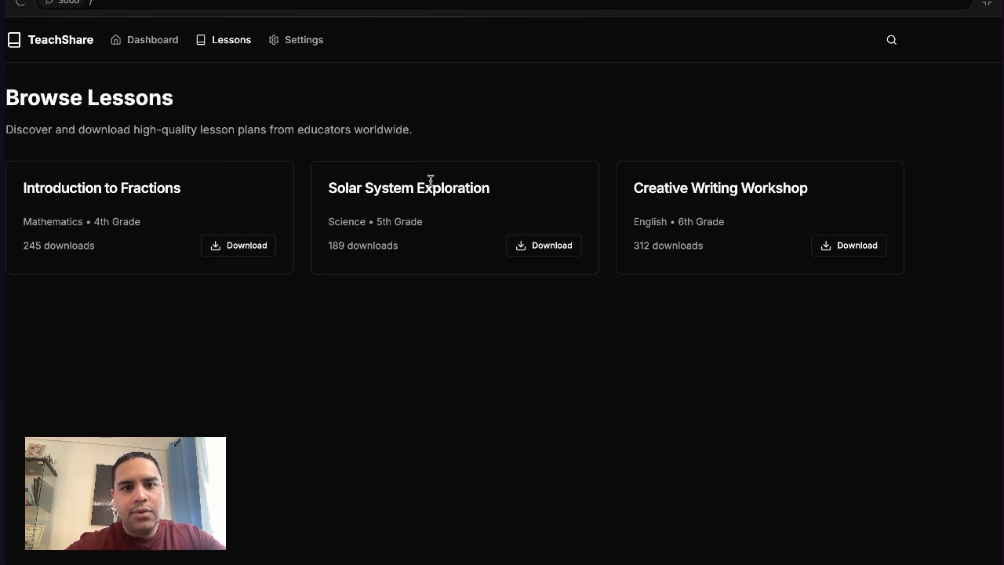
pyautogui.moveTo(573, 257)
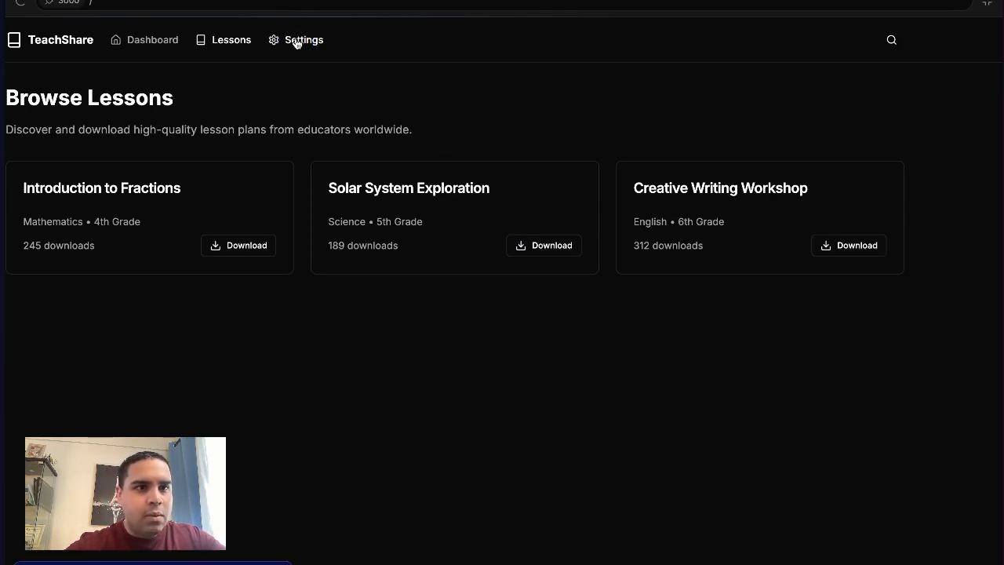
pyautogui.click(303, 39)
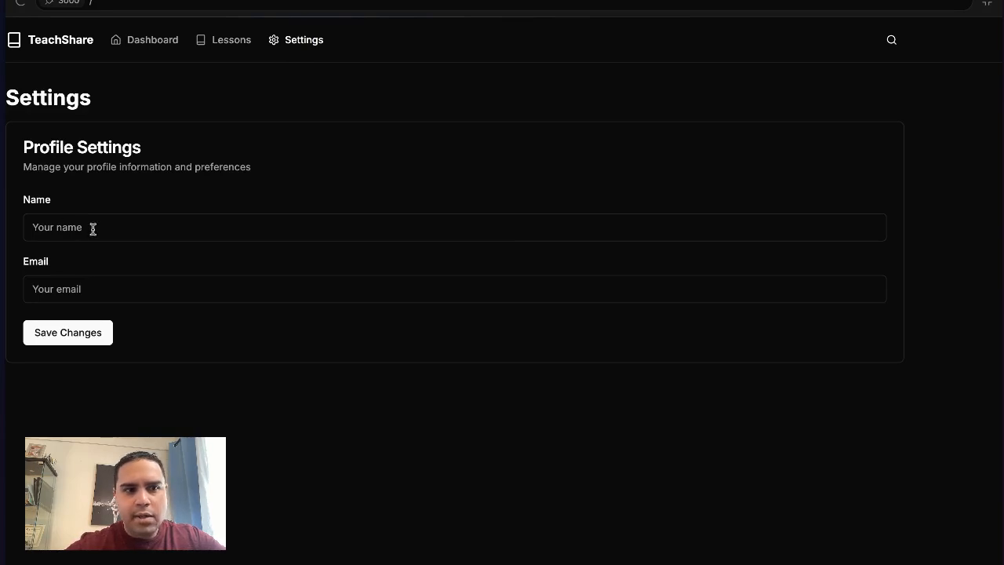
pyautogui.click(455, 228)
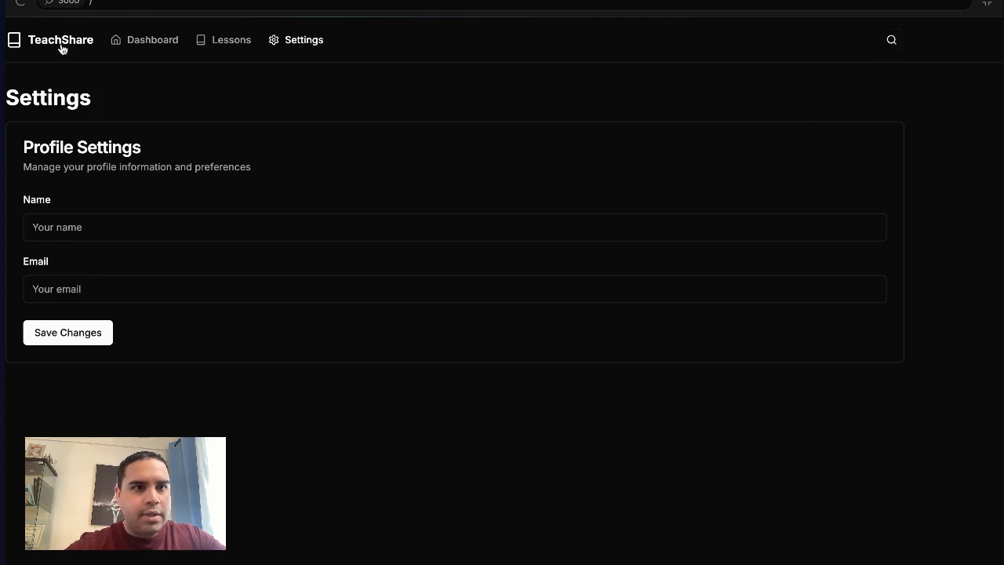
pyautogui.click(50, 40)
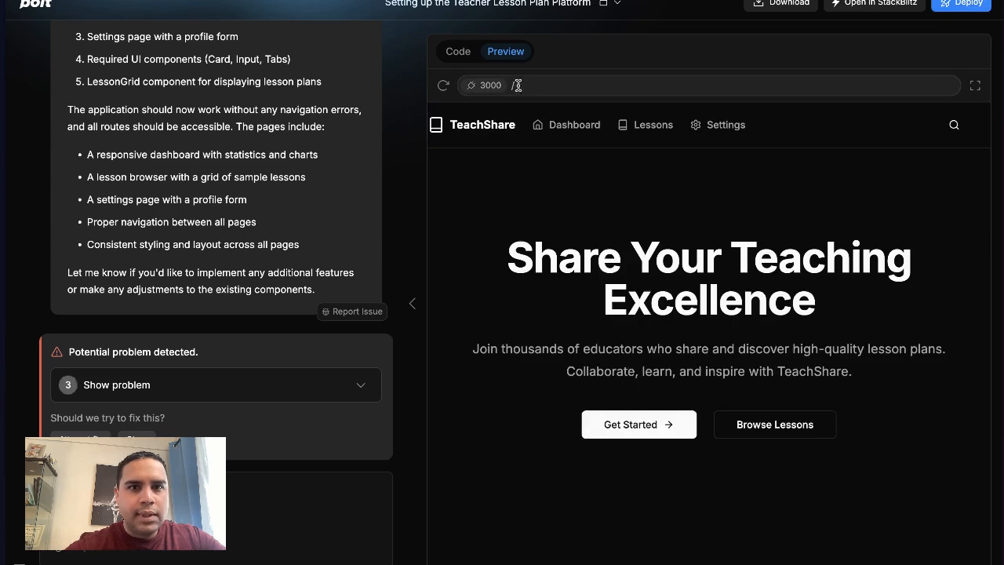
# - Show the code view with lesson-grid.tsx open and collapse the app/settings folder
pyautogui.click(458, 51)
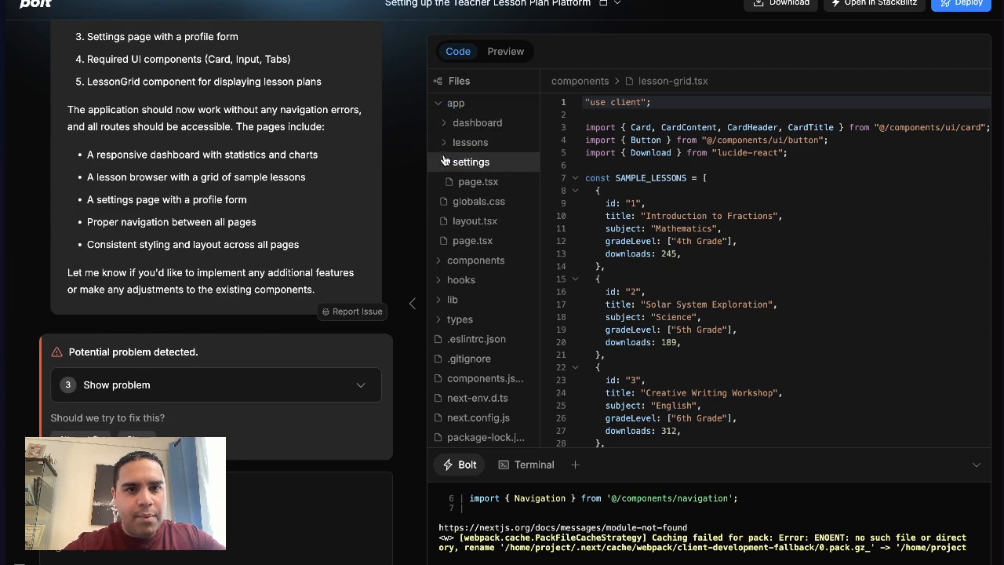
pyautogui.click(471, 162)
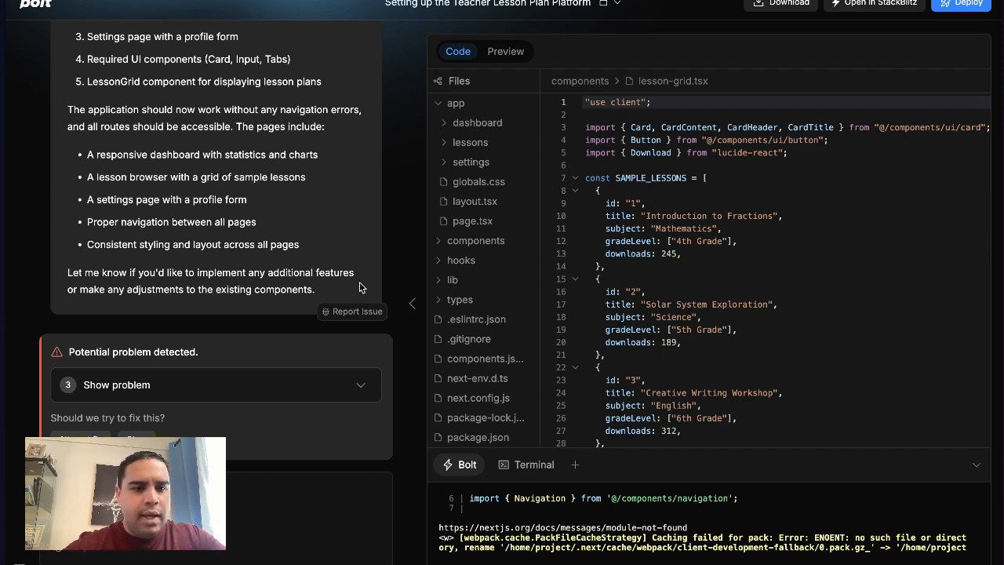
pyautogui.moveTo(863, 35)
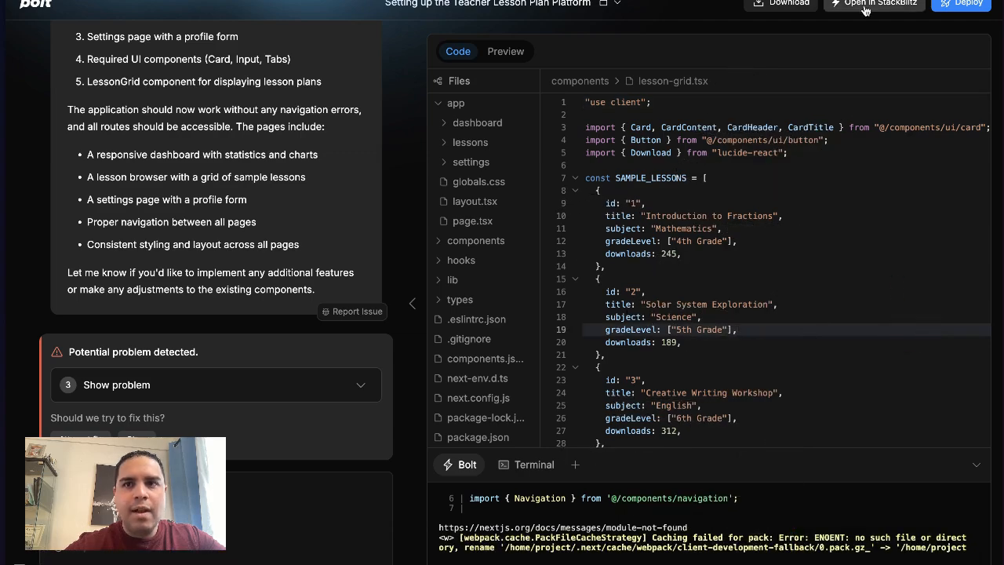
pyautogui.click(874, 4)
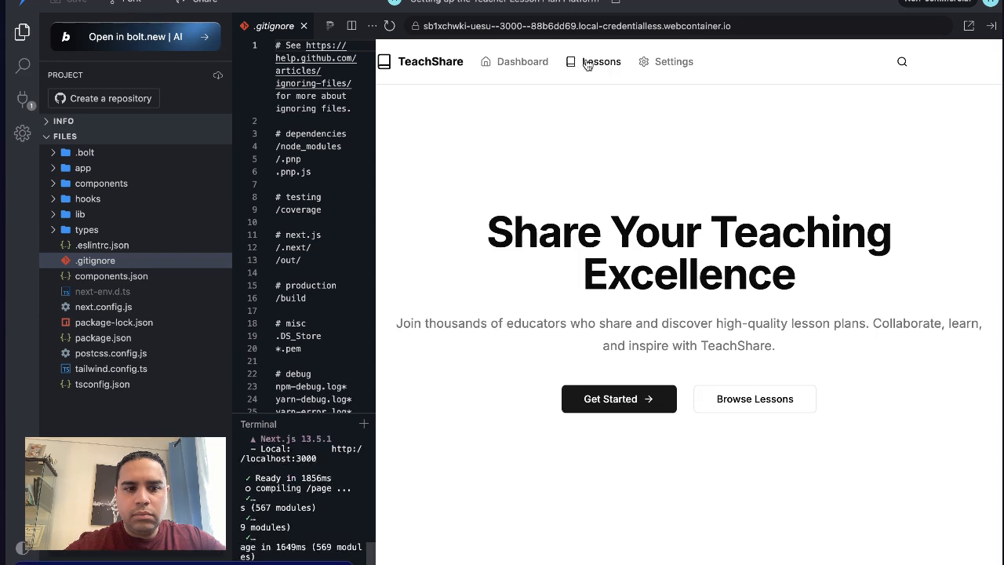
pyautogui.click(602, 62)
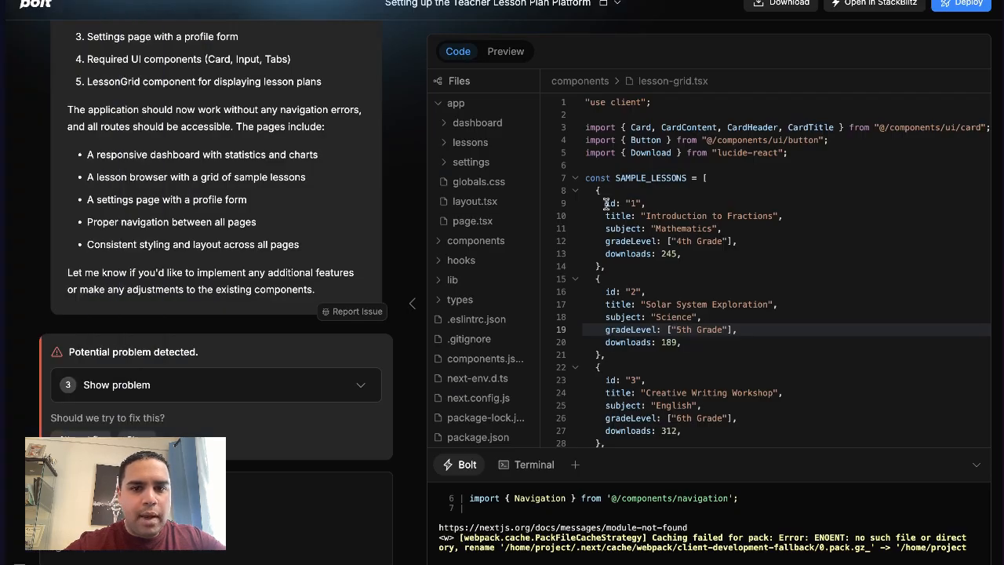
# - Add Terminal 2 alongside the first terminal and browse the project's top-level files
pyautogui.click(533, 464)
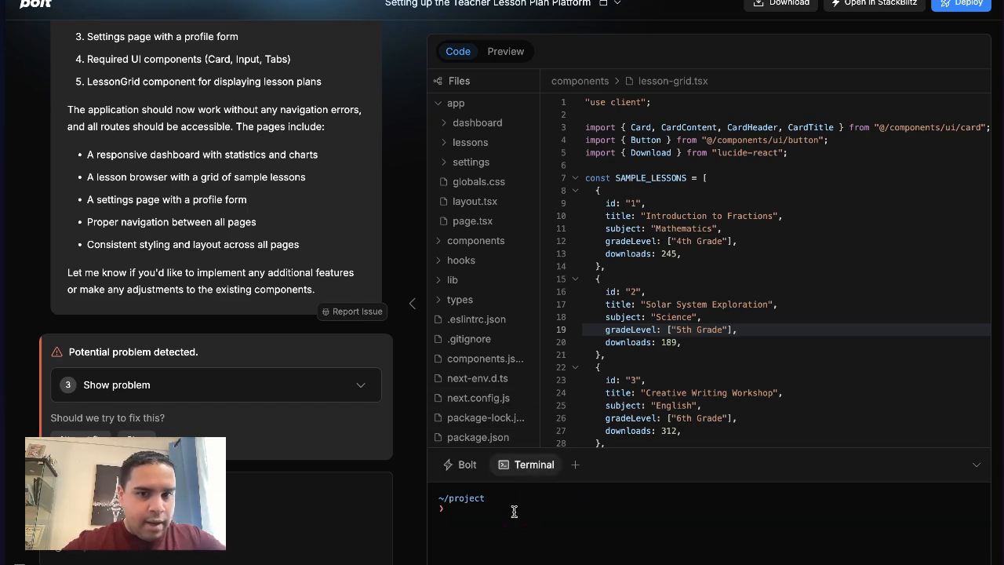
pyautogui.click(575, 464)
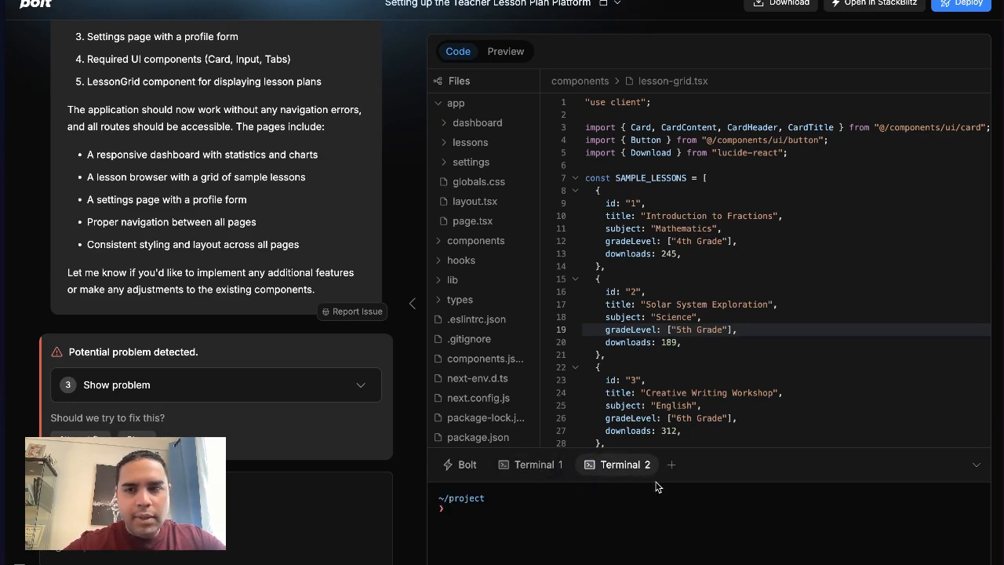
pyautogui.click(580, 81)
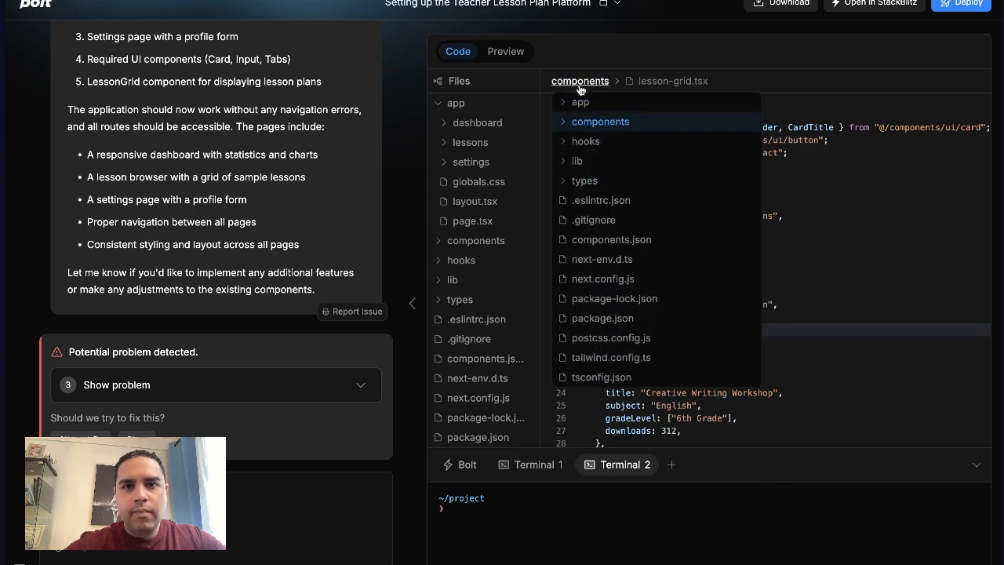
pyautogui.moveTo(619, 200)
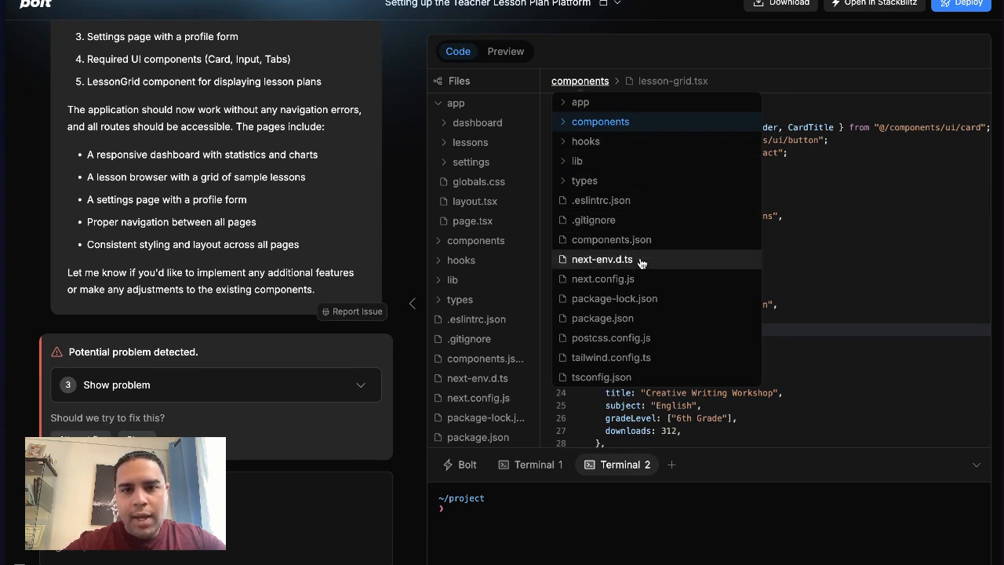
pyautogui.moveTo(805, 49)
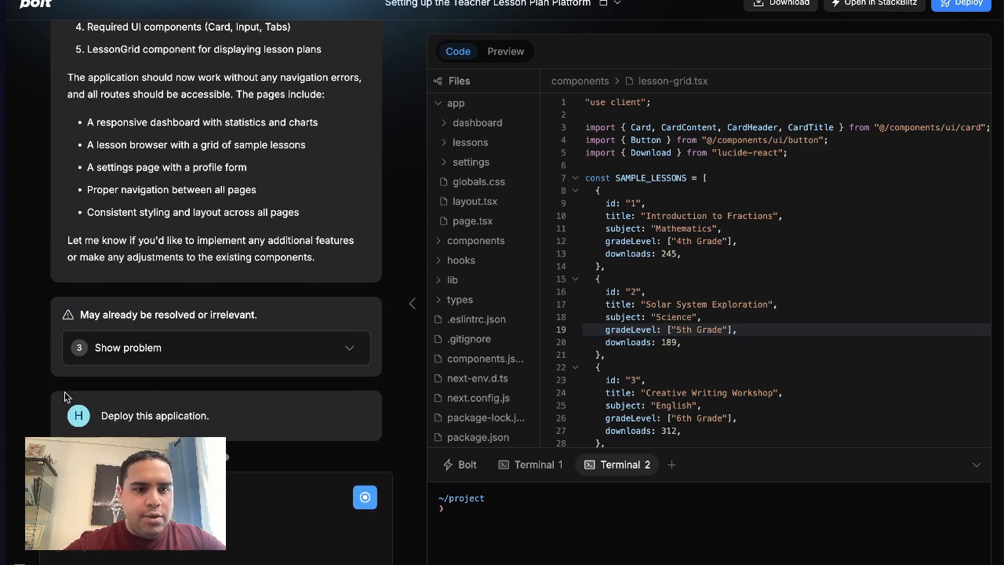
# - Review the Netlify deployment plan, then open the Public/Secret/Private project visibility options
pyautogui.scroll(-3)
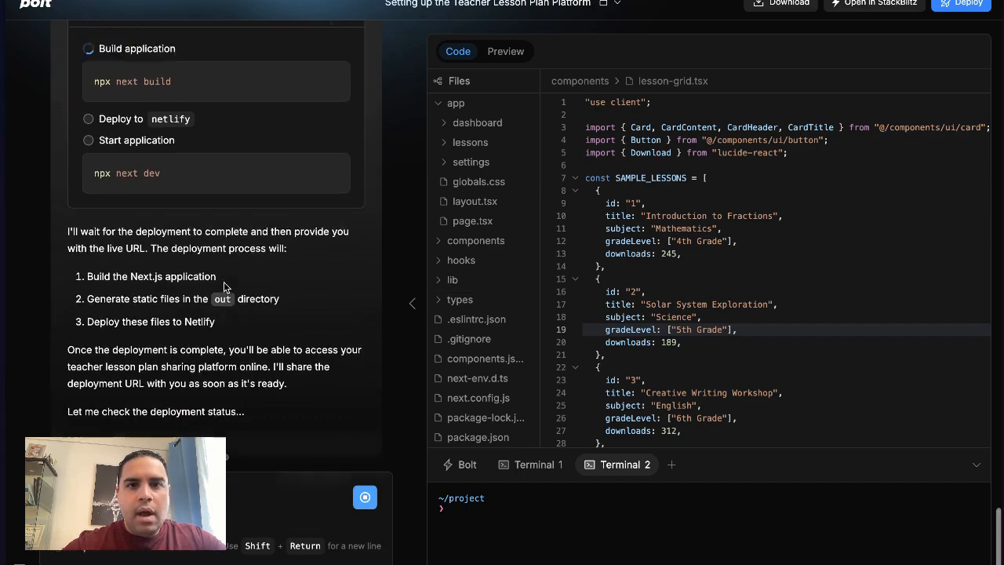
pyautogui.click(615, 5)
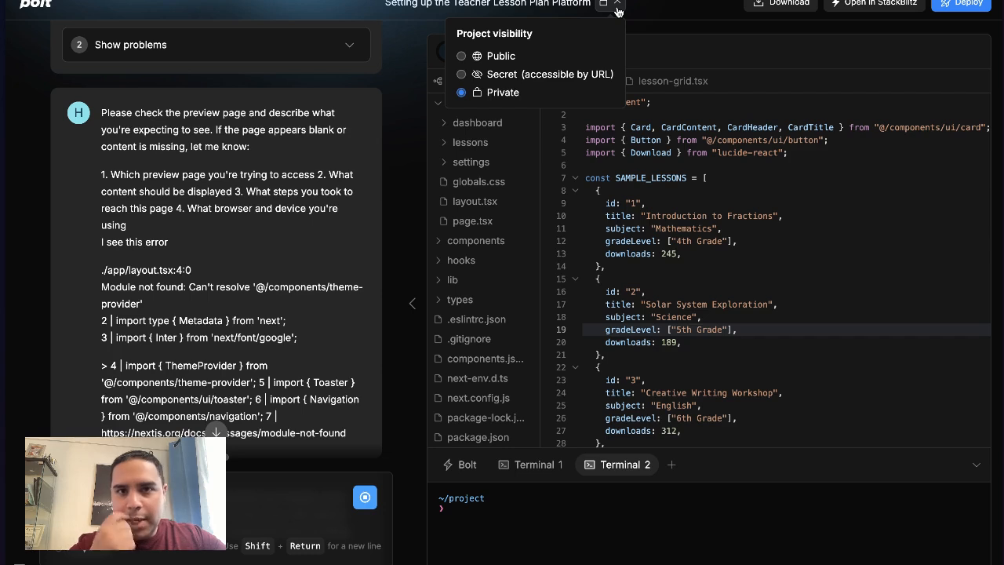
pyautogui.moveTo(614, 12)
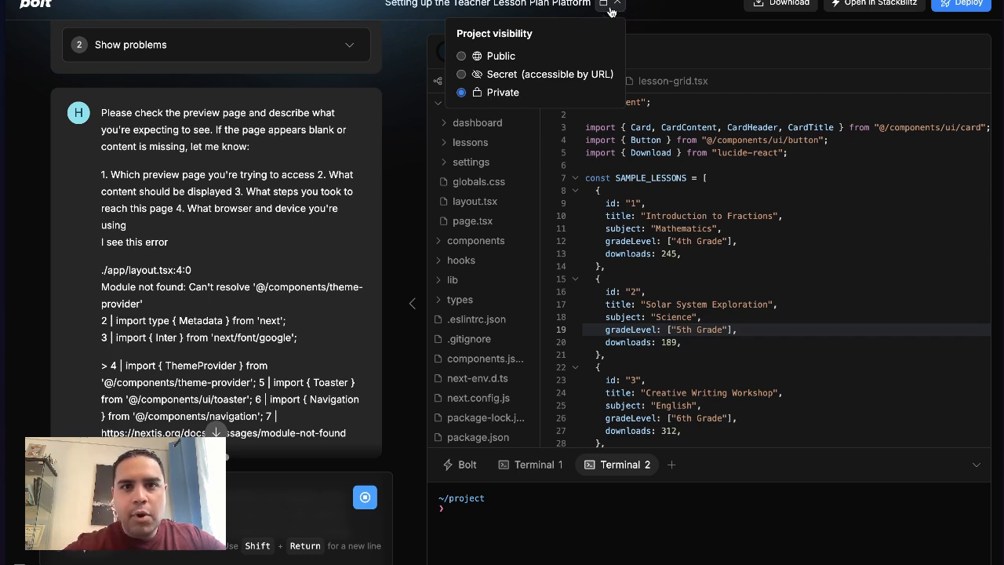
pyautogui.moveTo(517, 72)
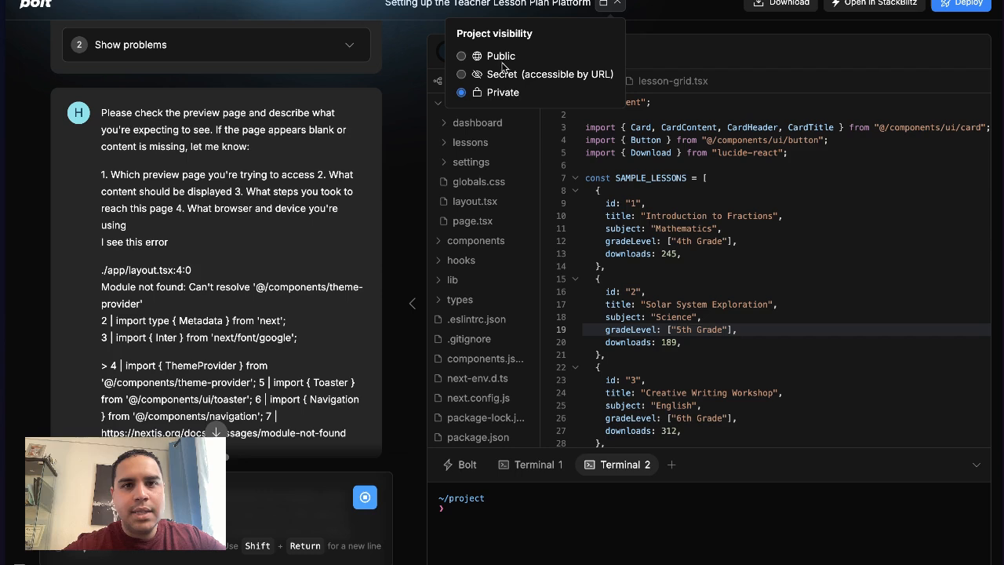
pyautogui.moveTo(341, 8)
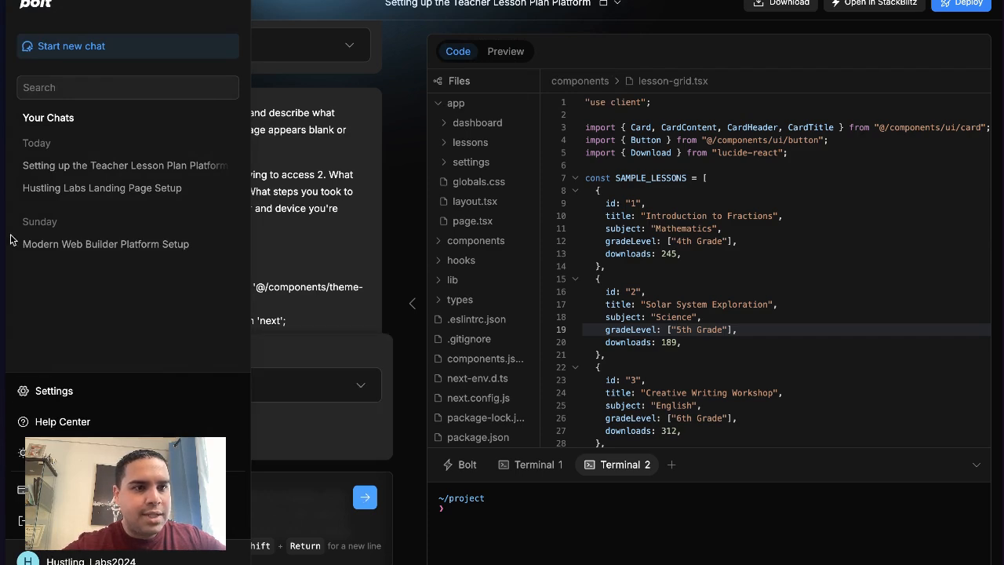
# - Open an earlier project chat from the sidebar history, leaving a blank preview
pyautogui.click(505, 51)
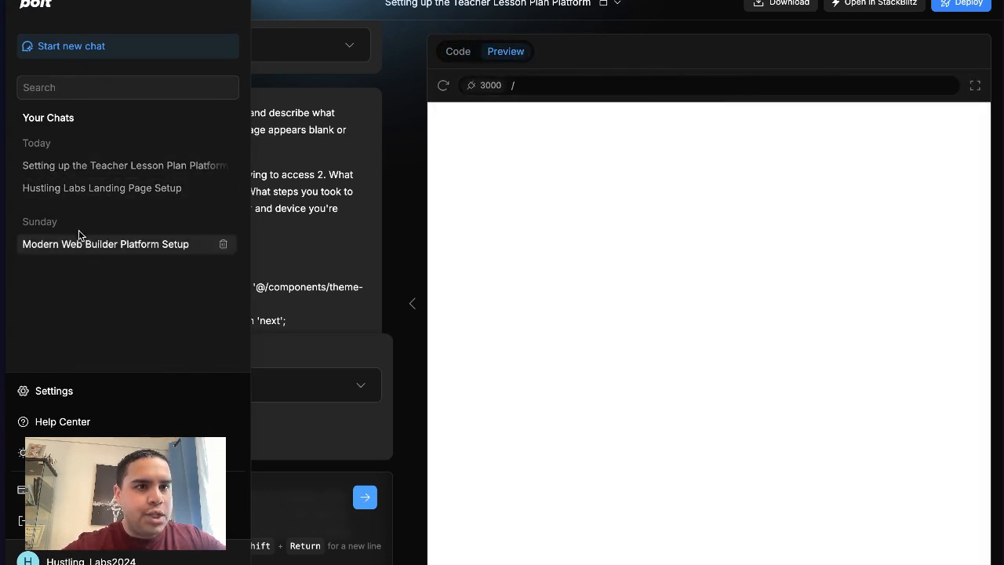
pyautogui.moveTo(102, 188)
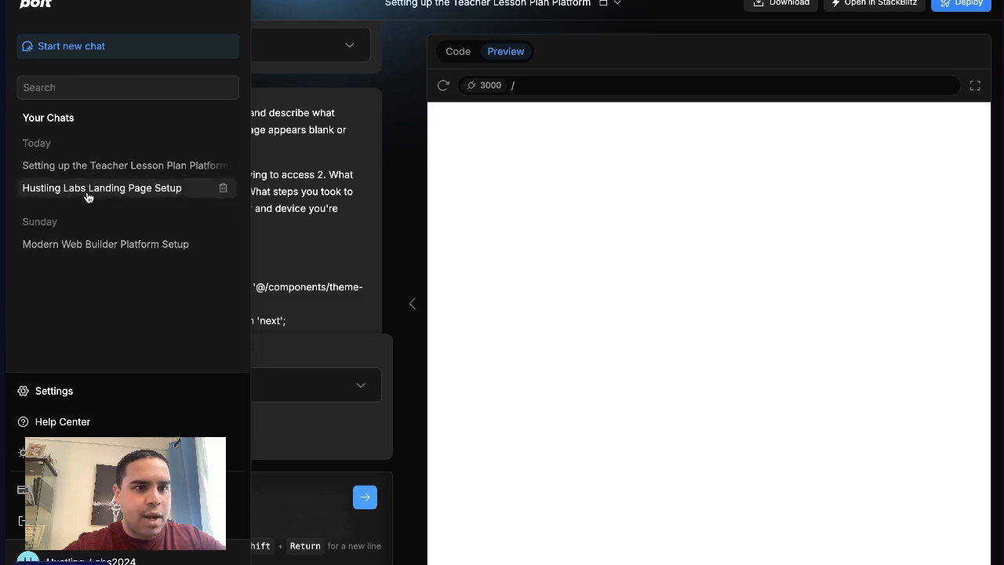
pyautogui.moveTo(94, 244)
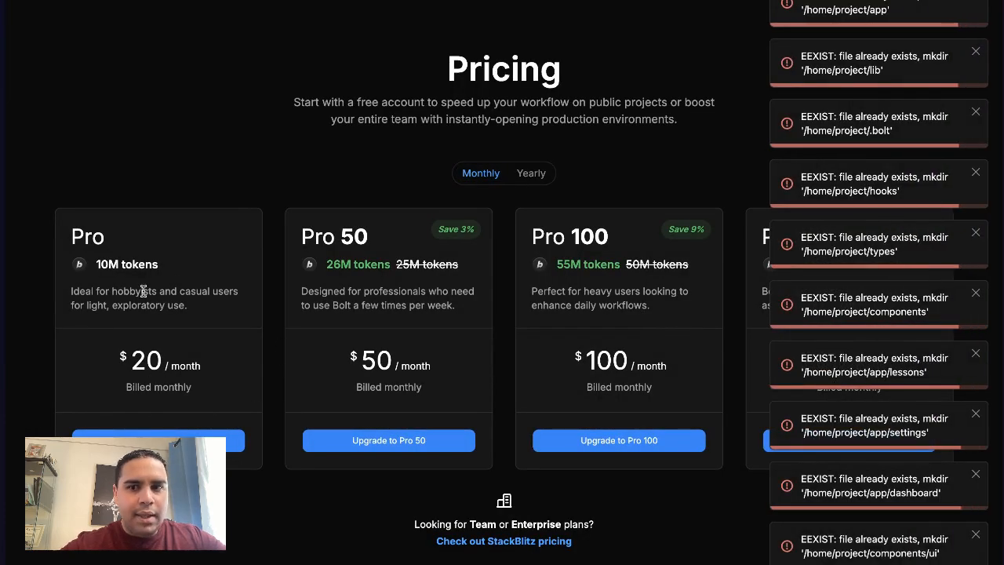
# - Dismiss the pricing dialog to return to the imported project's chat and preview
pyautogui.click(971, 3)
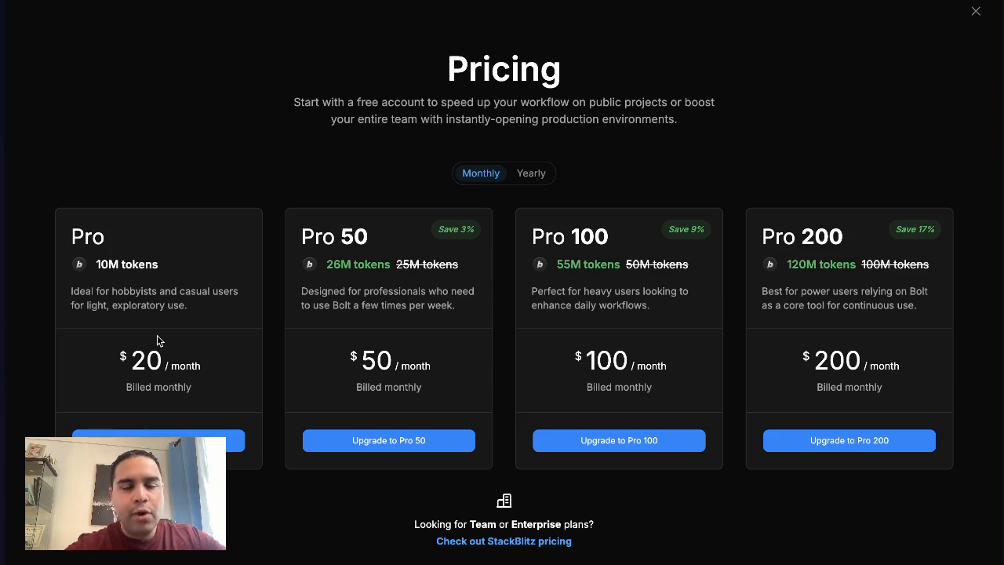
pyautogui.click(976, 11)
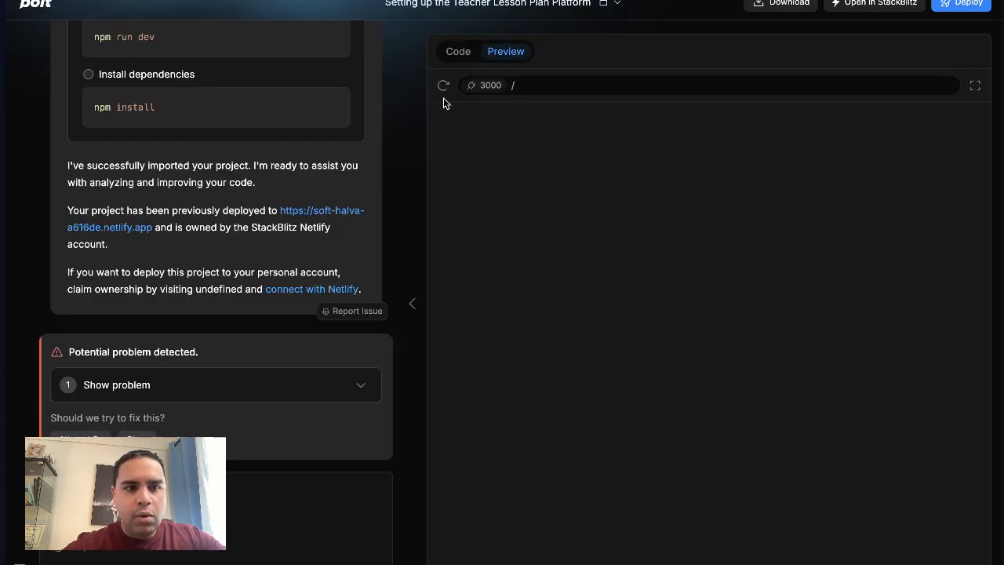